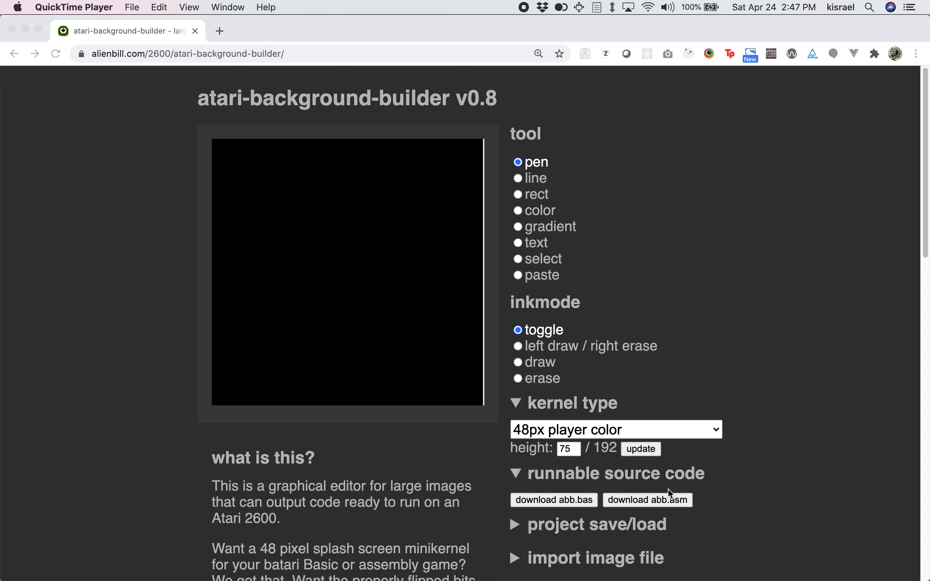
# - Adjust the canvas view and editor settings before drawing new shapes
pyautogui.scroll(-3)
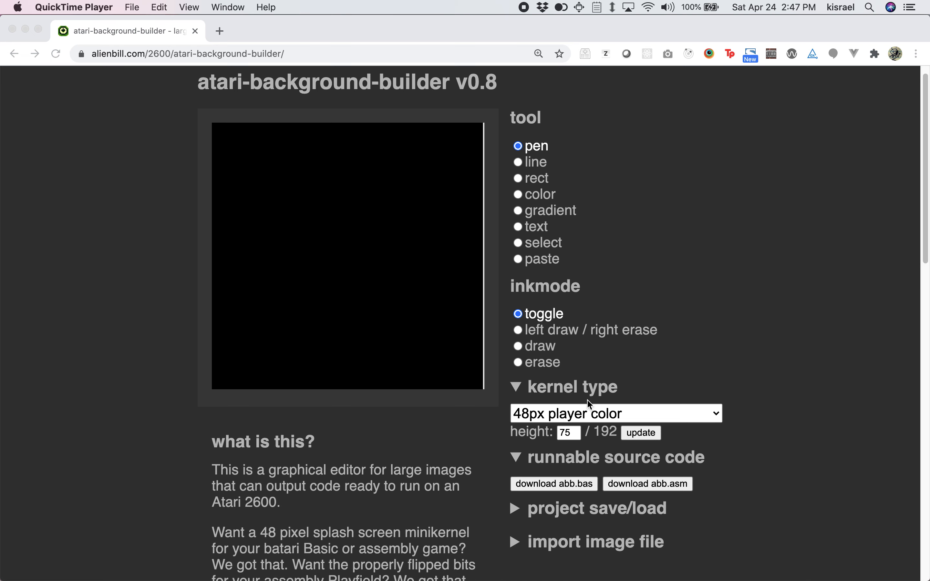
pyautogui.scroll(-3)
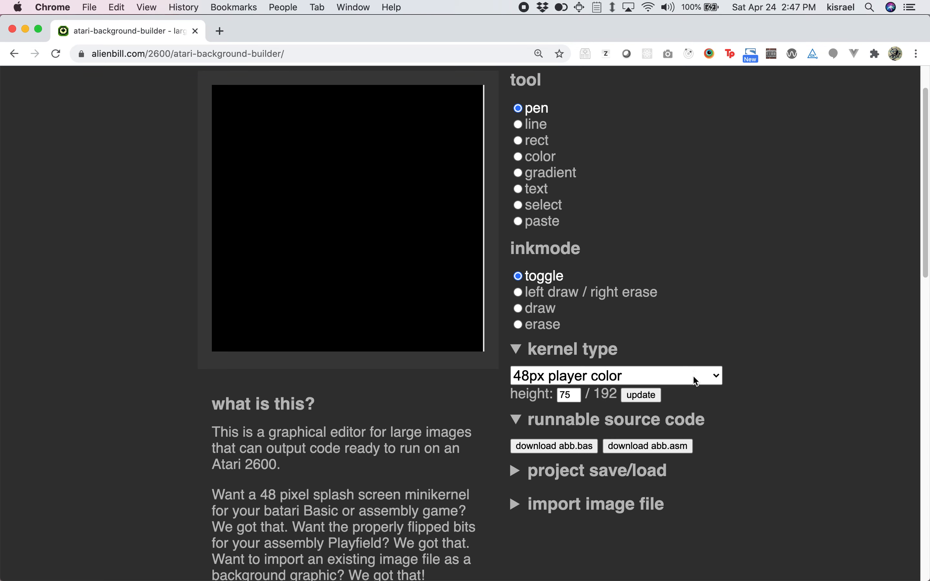
pyautogui.click(615, 375)
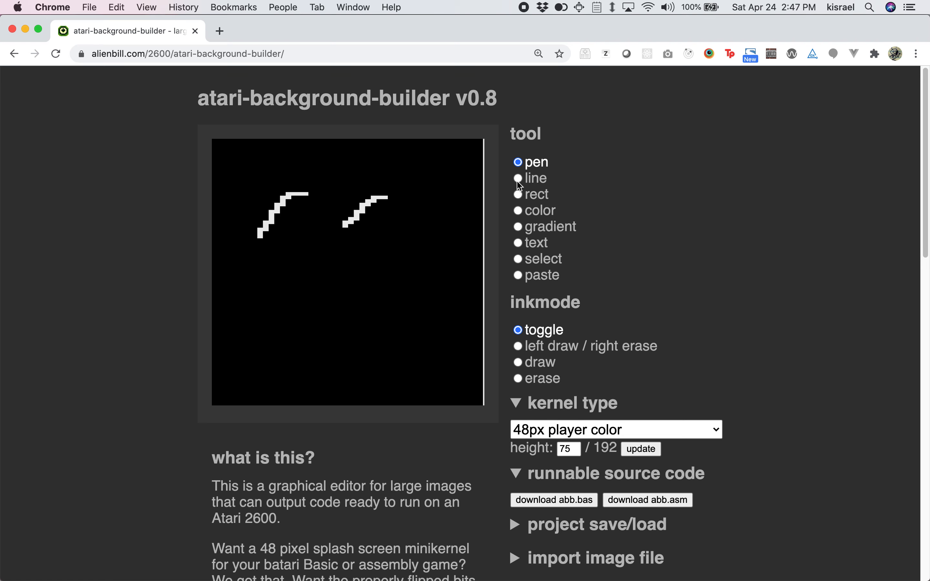
# - Add a long diagonal line and a solid white rectangle beneath the two curves
pyautogui.click(518, 178)
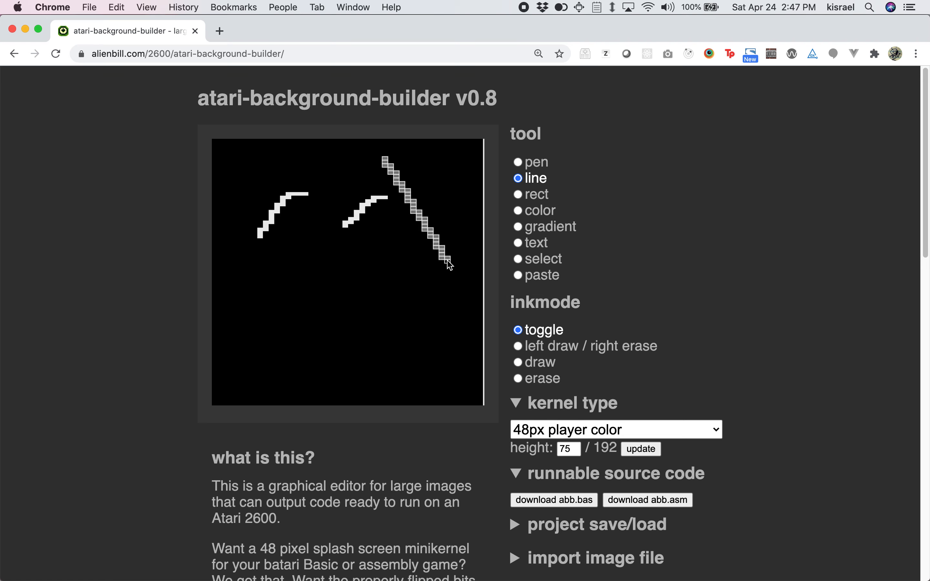
pyautogui.click(518, 194)
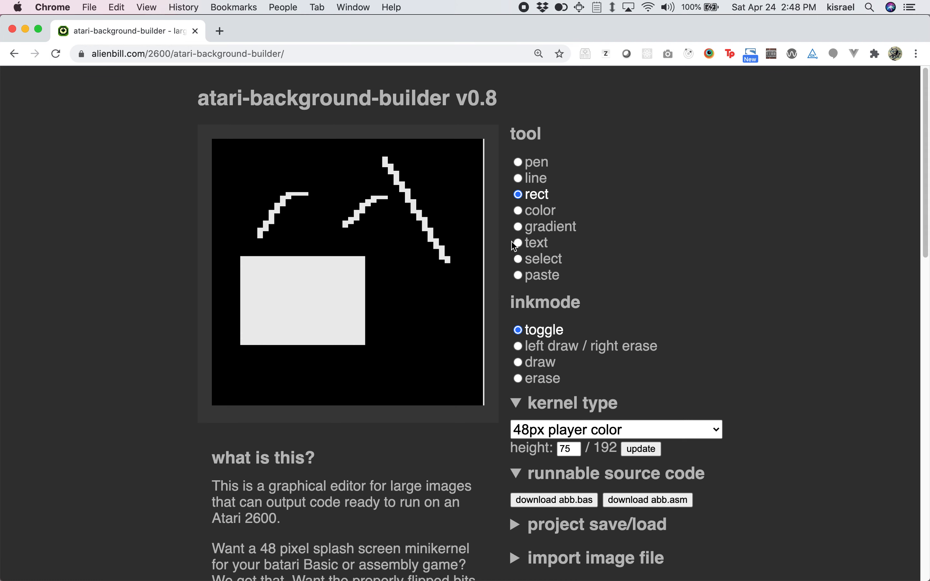
pyautogui.click(518, 210)
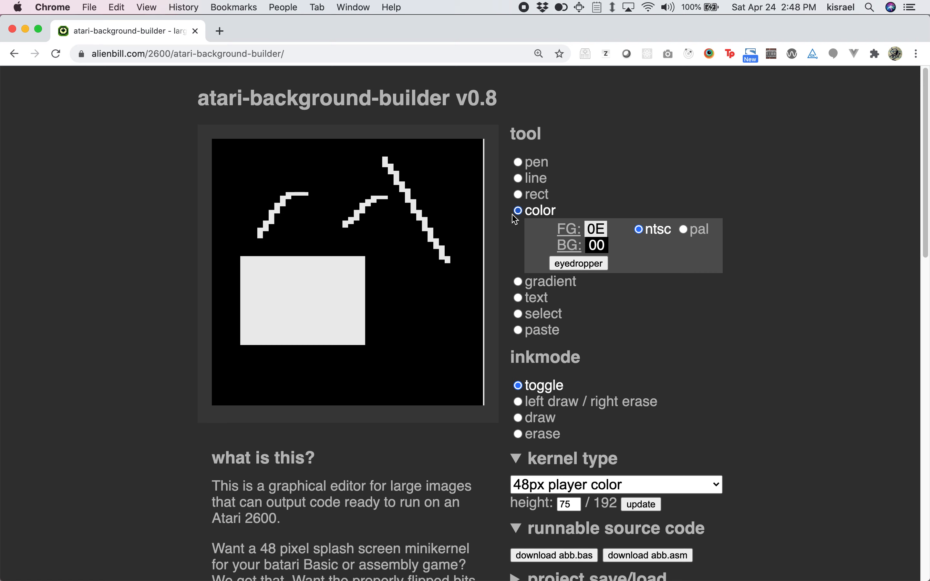
# - Recolour row bands with foreground codes 94 and C4: green rectangle top, blue below and blue curves
pyautogui.click(596, 228)
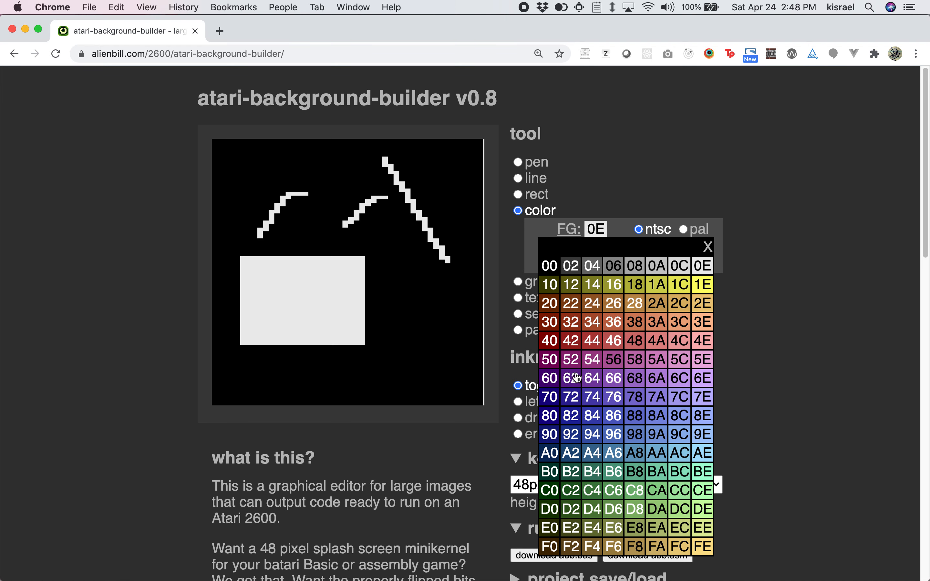
pyautogui.moveTo(611, 422)
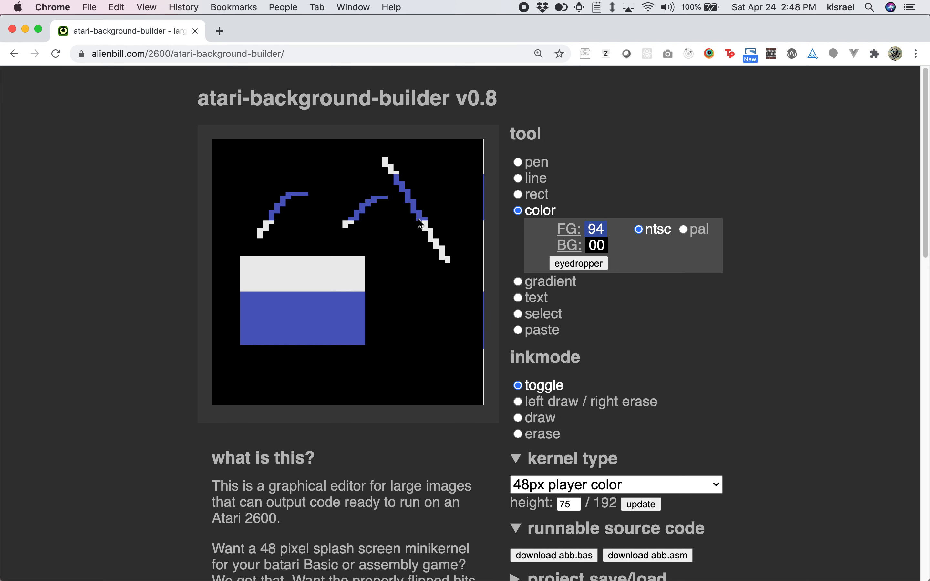
pyautogui.click(596, 228)
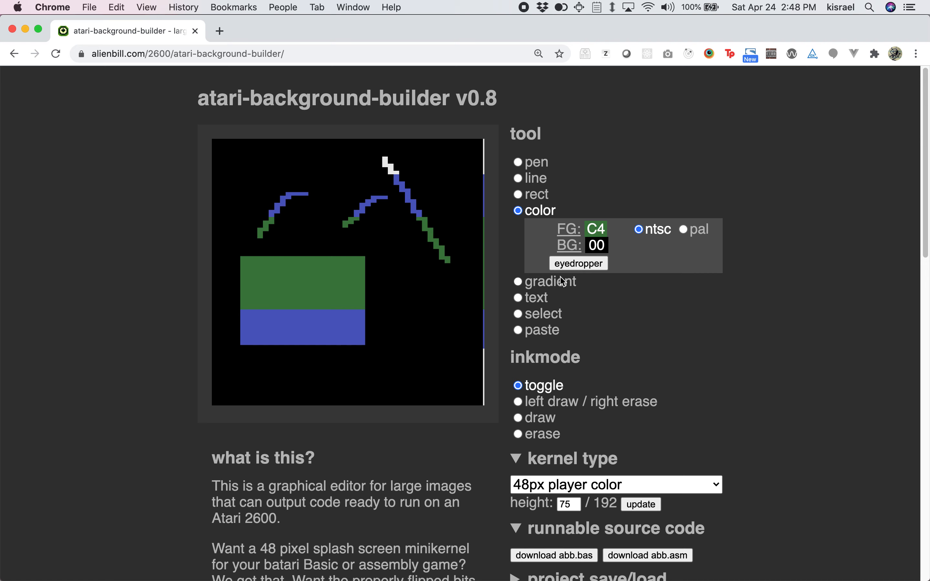
pyautogui.moveTo(332, 330)
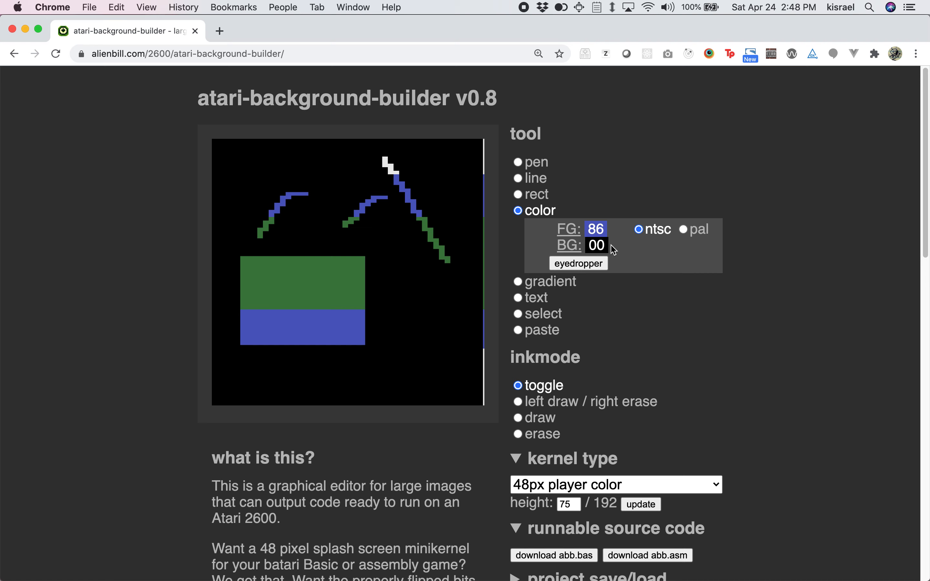
# - Preview the colours under PAL, then return to the NTSC colour set
pyautogui.click(686, 229)
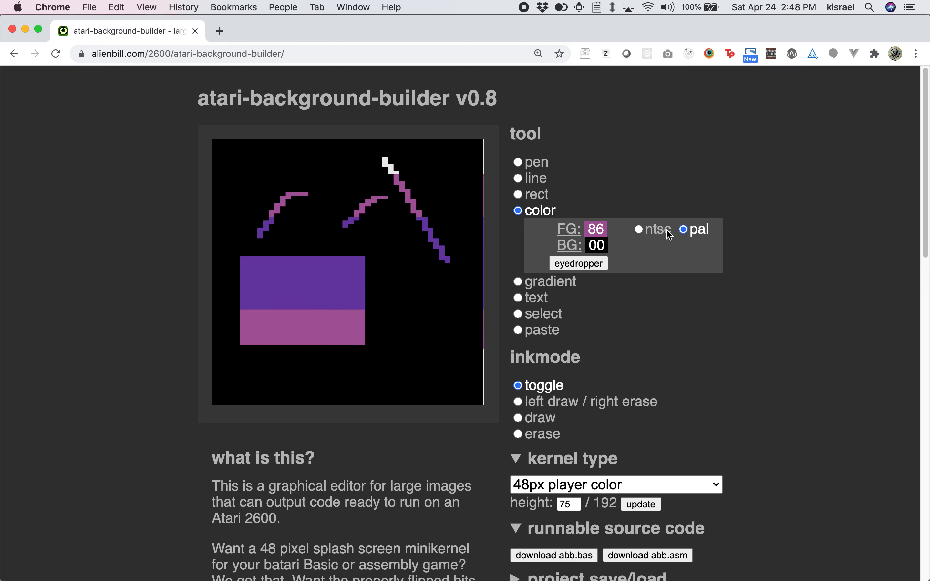
pyautogui.click(639, 230)
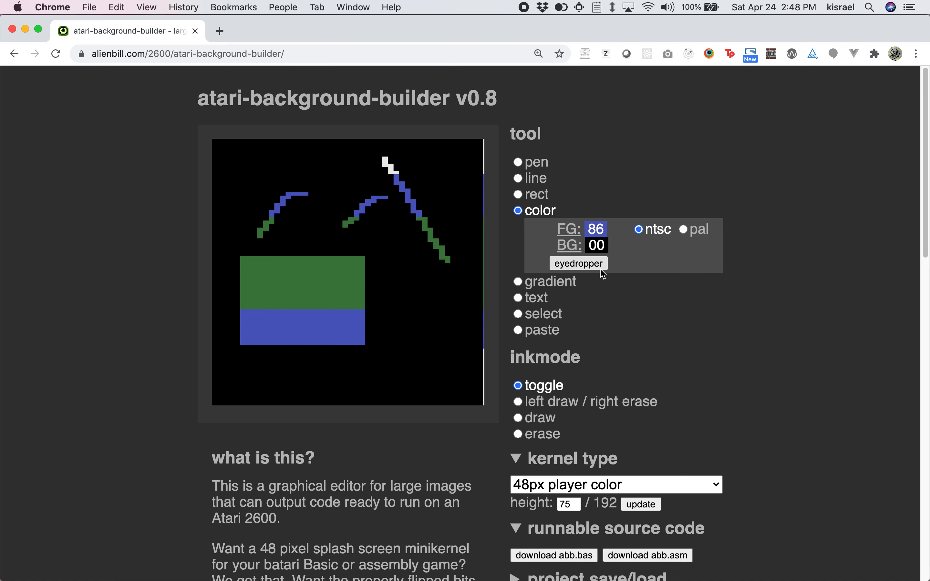
# - Apply a row gradient down the drawing starting at colour 70, running to 76
pyautogui.click(518, 226)
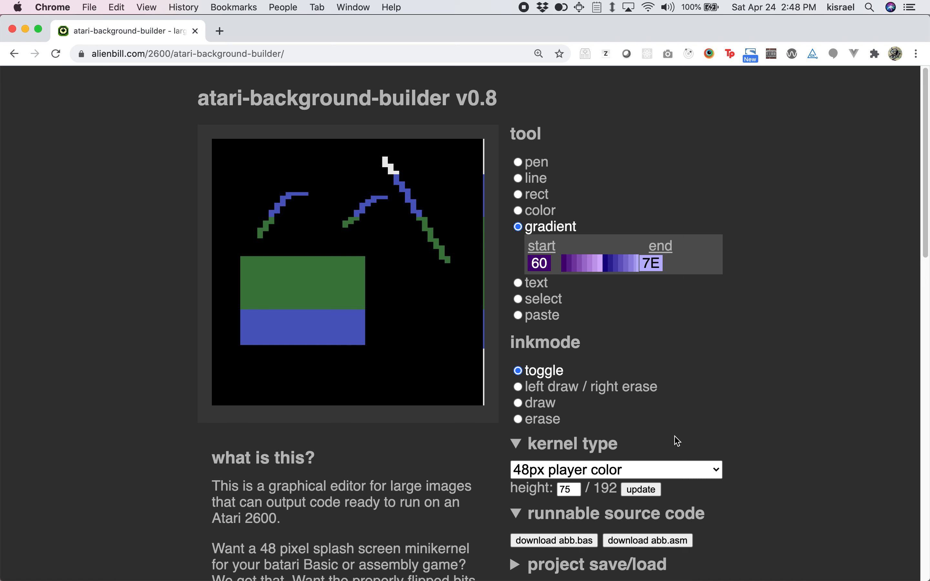
pyautogui.moveTo(270, 163); pyautogui.dragTo(356, 397)
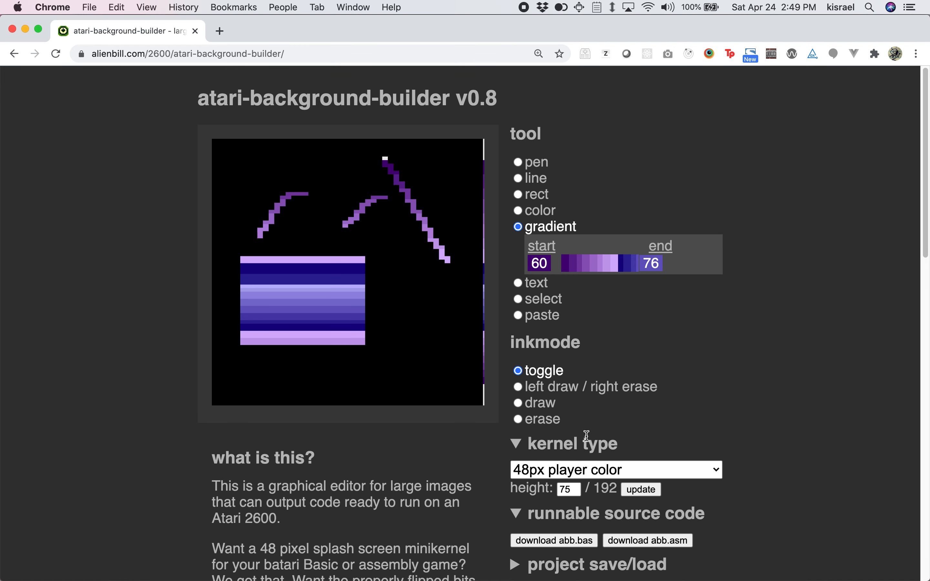
pyautogui.click(539, 264)
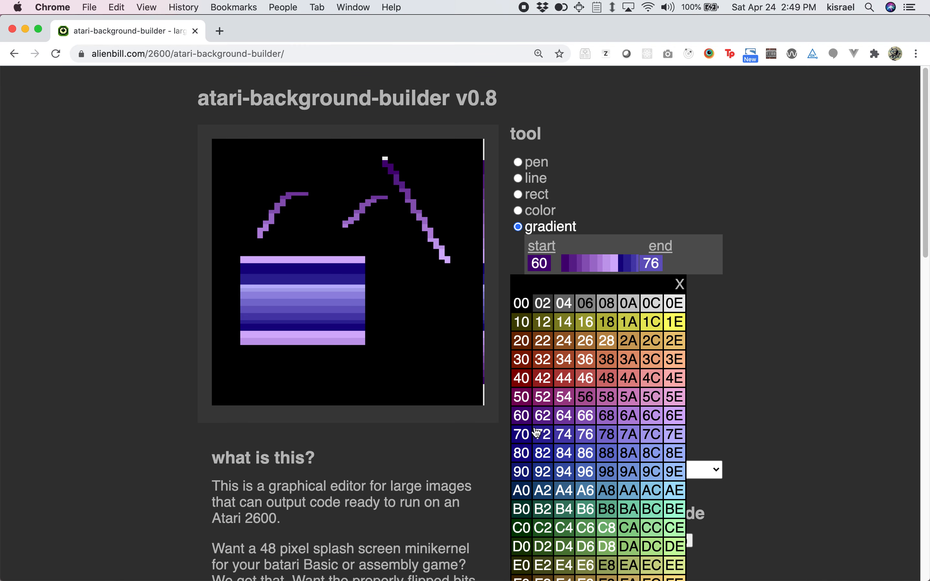
pyautogui.click(521, 434)
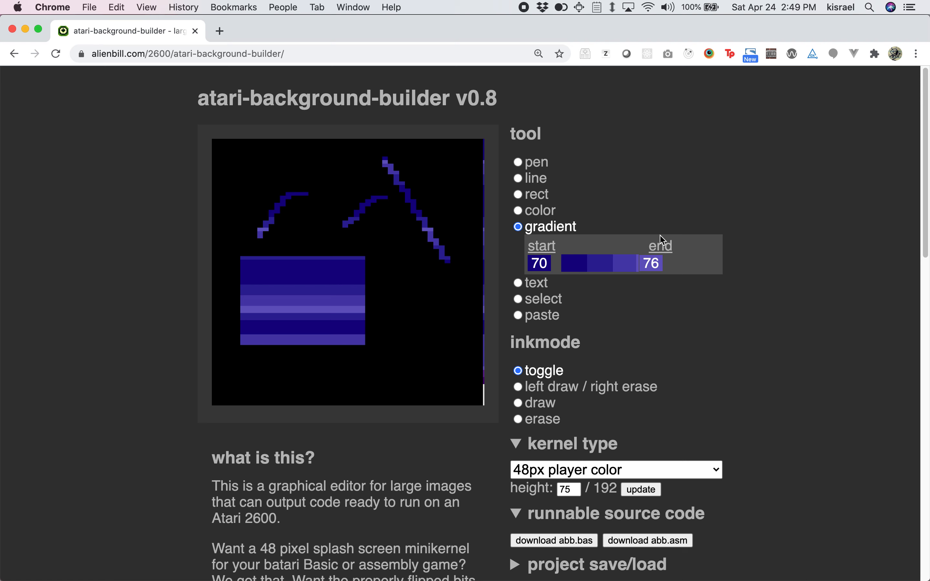
pyautogui.moveTo(544, 295)
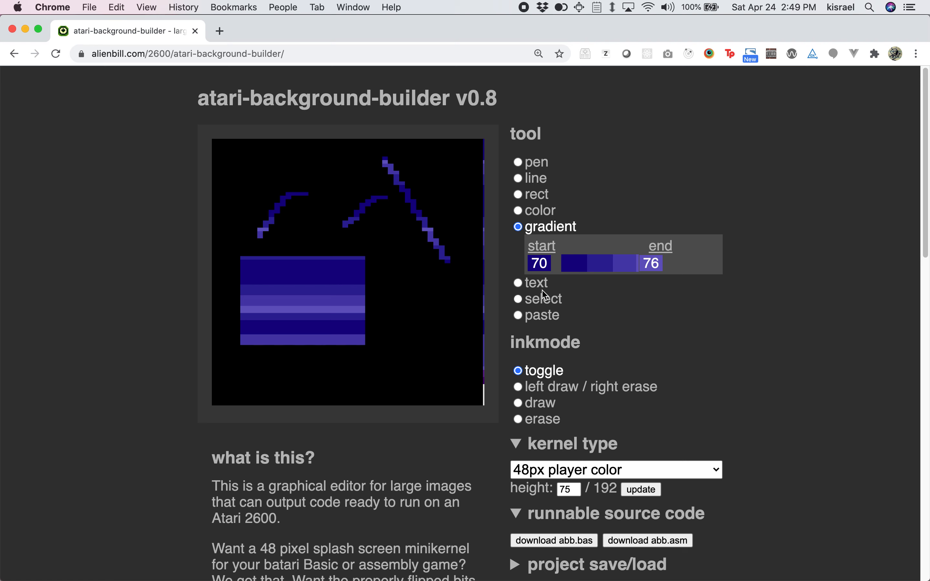
pyautogui.moveTo(540, 288)
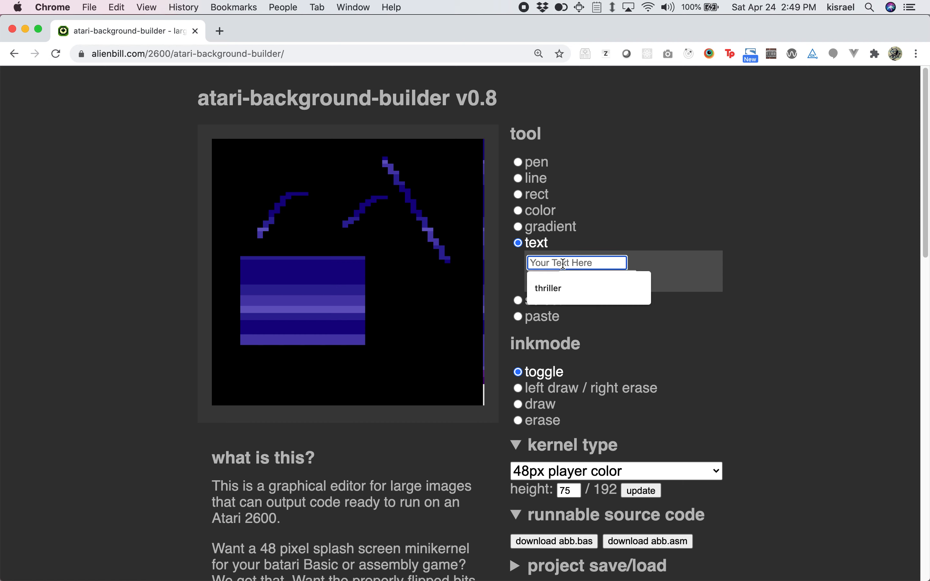
# - Place the text 'what you want' across the canvas top and recolour its rows light grey 0C
pyautogui.write('what you want')
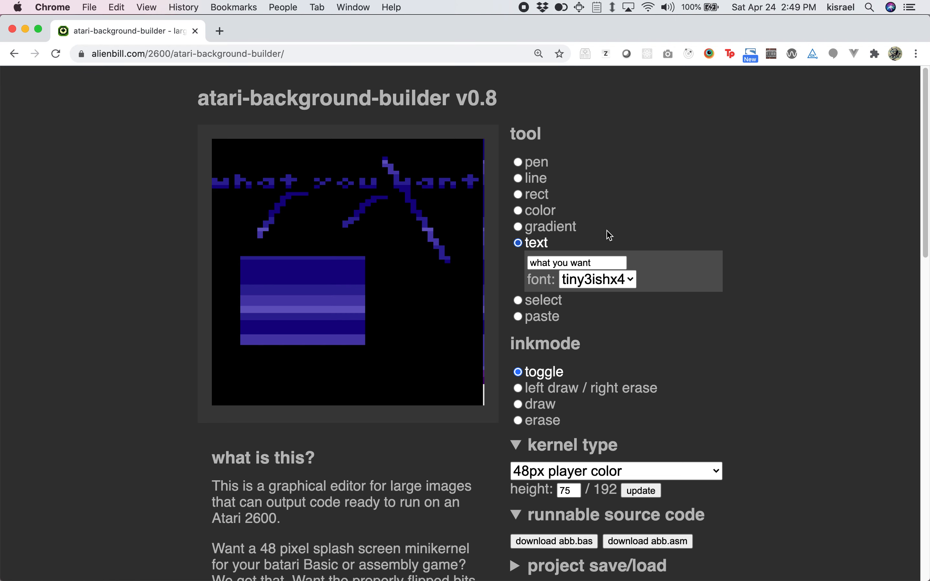
pyautogui.click(518, 211)
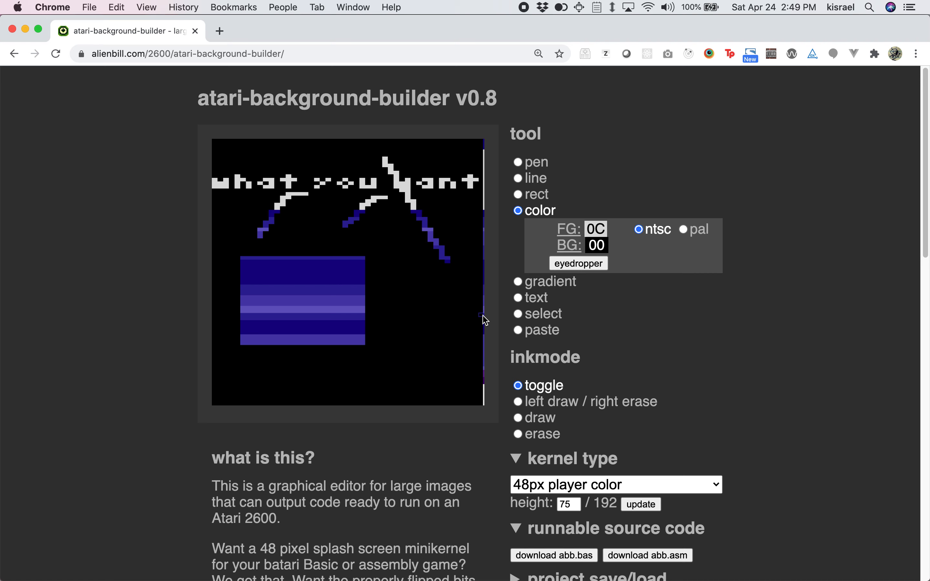
pyautogui.moveTo(531, 308)
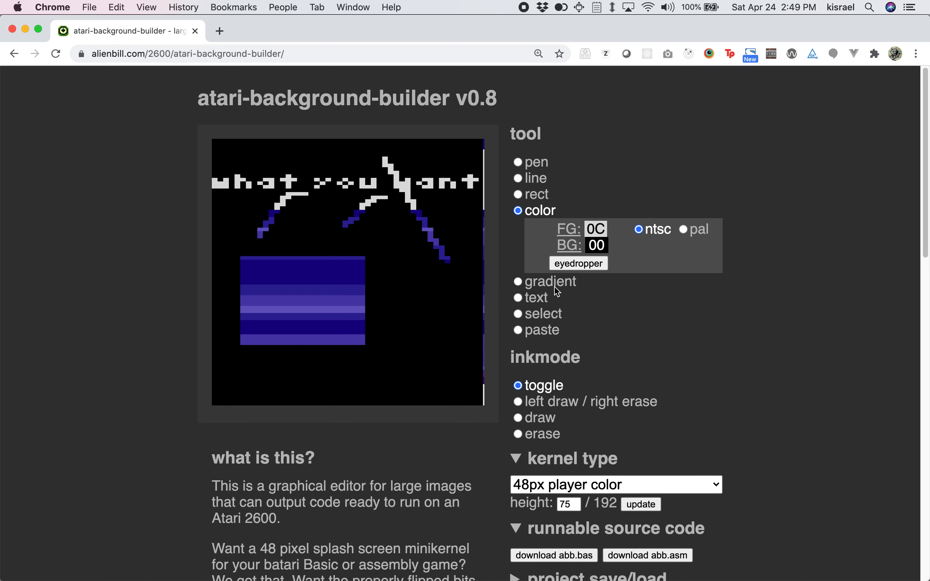
# - Copy the left part of the text and stamp pasted copies at several canvas spots
pyautogui.click(518, 258)
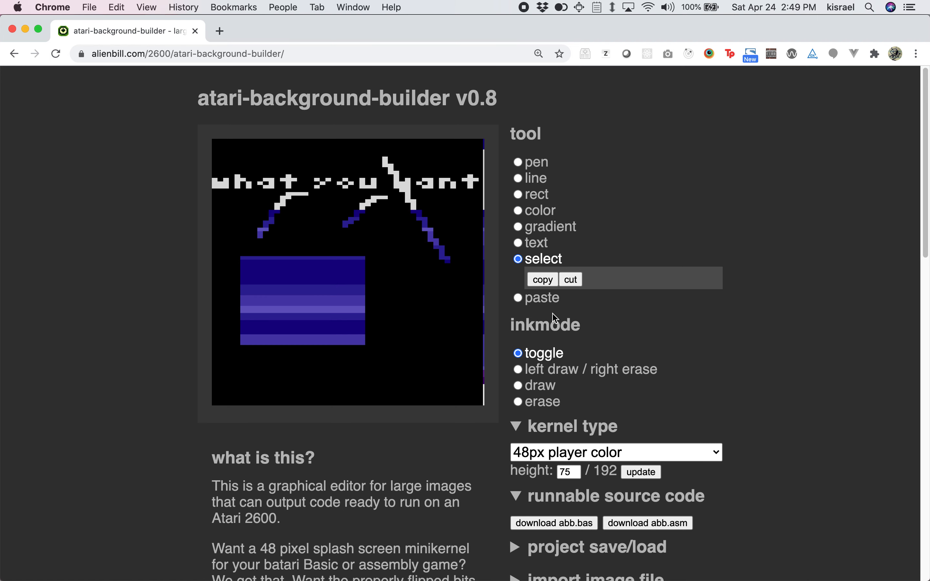
pyautogui.moveTo(237, 173)
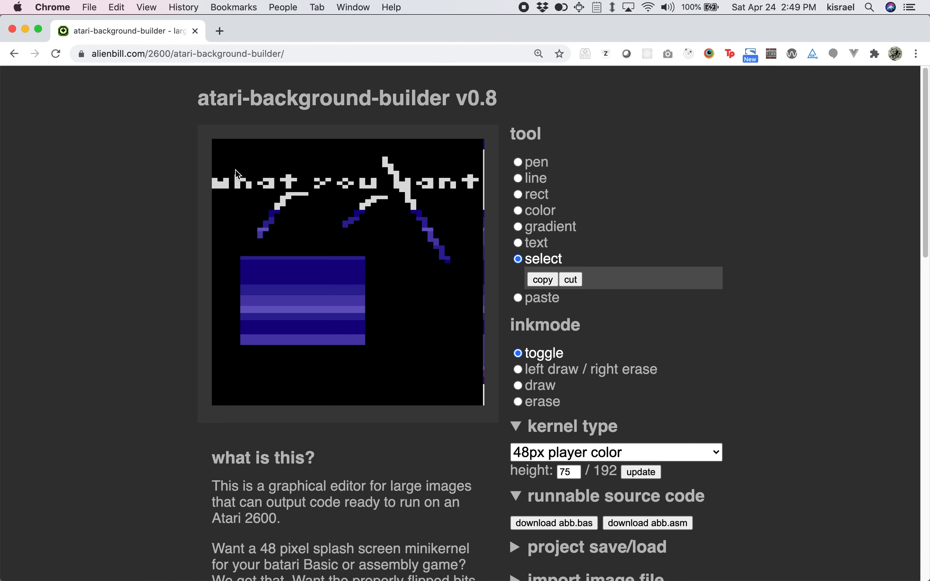
pyautogui.moveTo(213, 171); pyautogui.dragTo(377, 205)
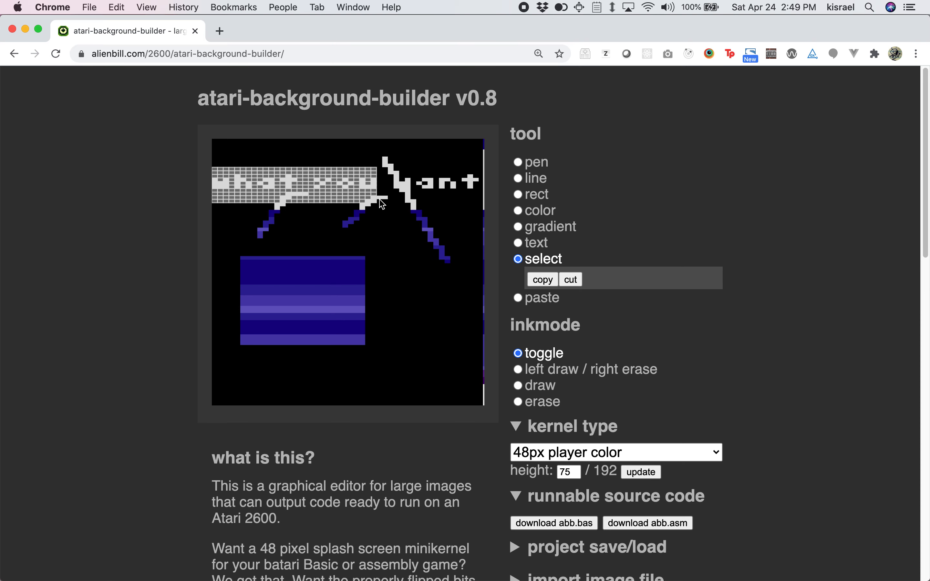
pyautogui.click(541, 279)
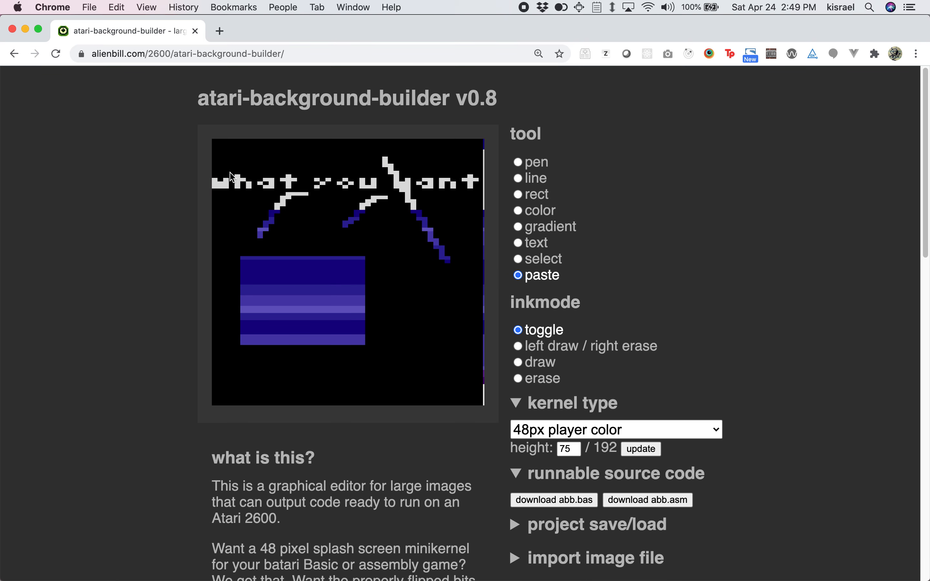
pyautogui.moveTo(529, 279)
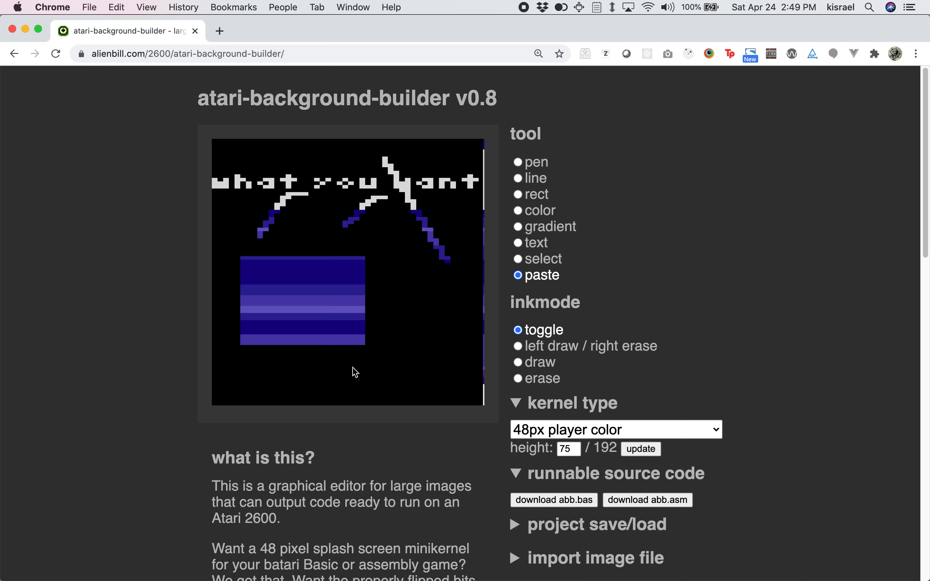
pyautogui.click(518, 259)
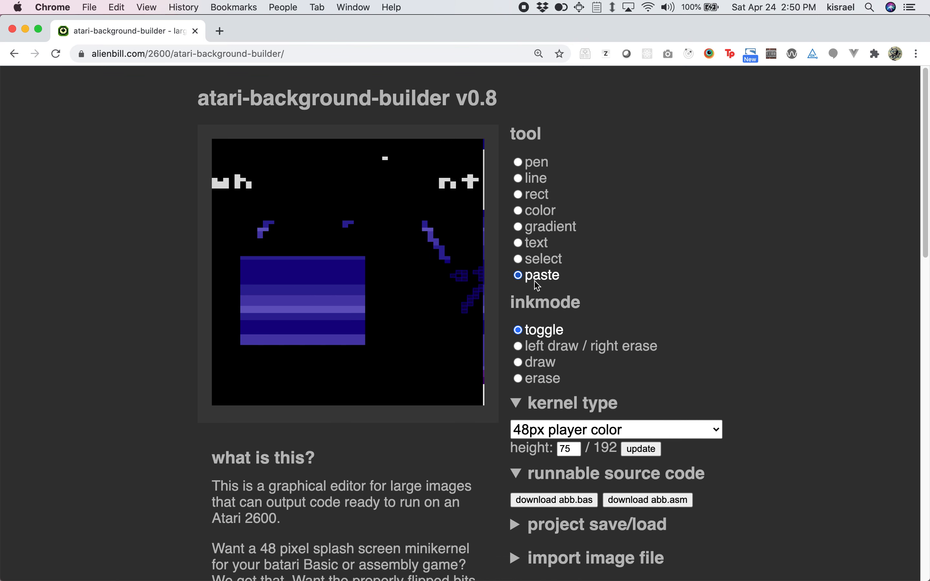
pyautogui.click(354, 345)
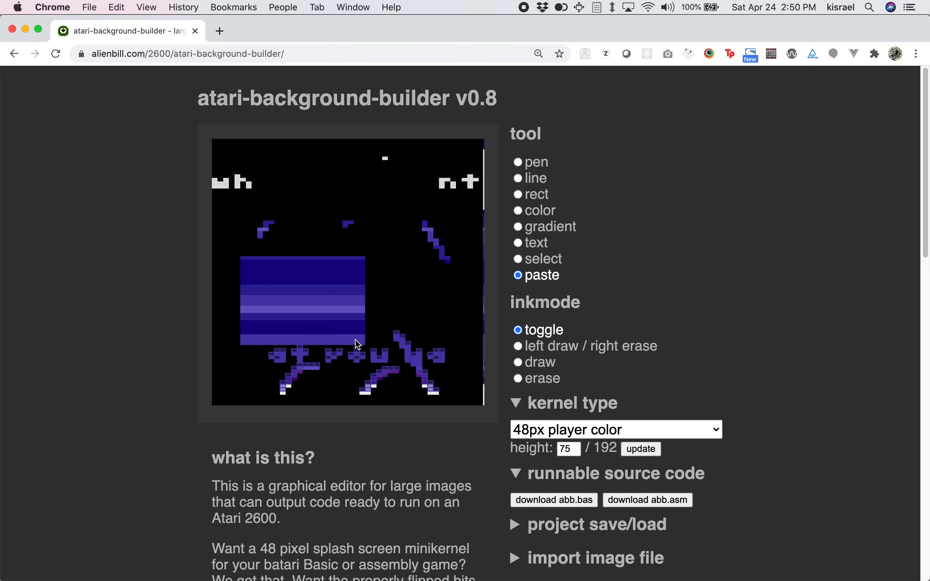
pyautogui.click(356, 288)
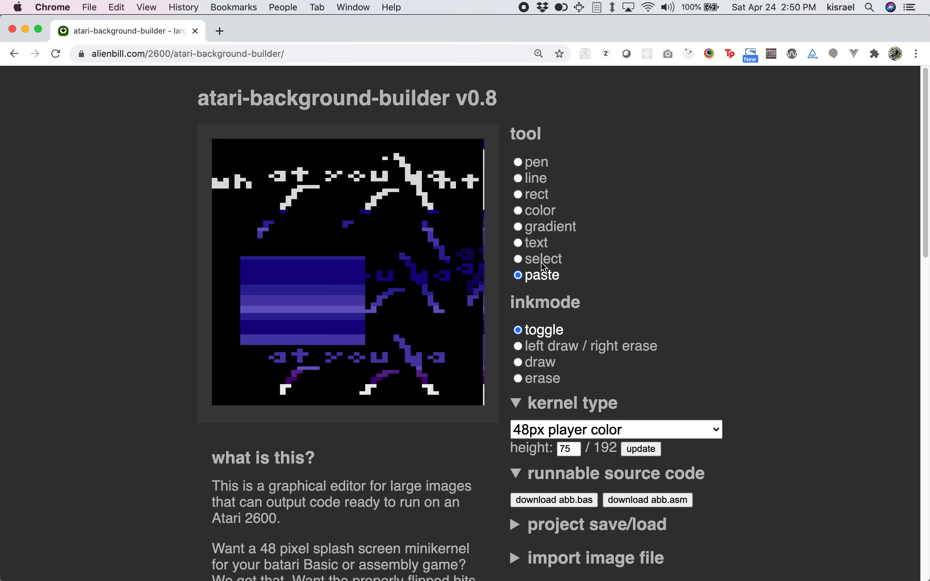
# - Select the striped gradient block and paste it at the left edge
pyautogui.click(519, 258)
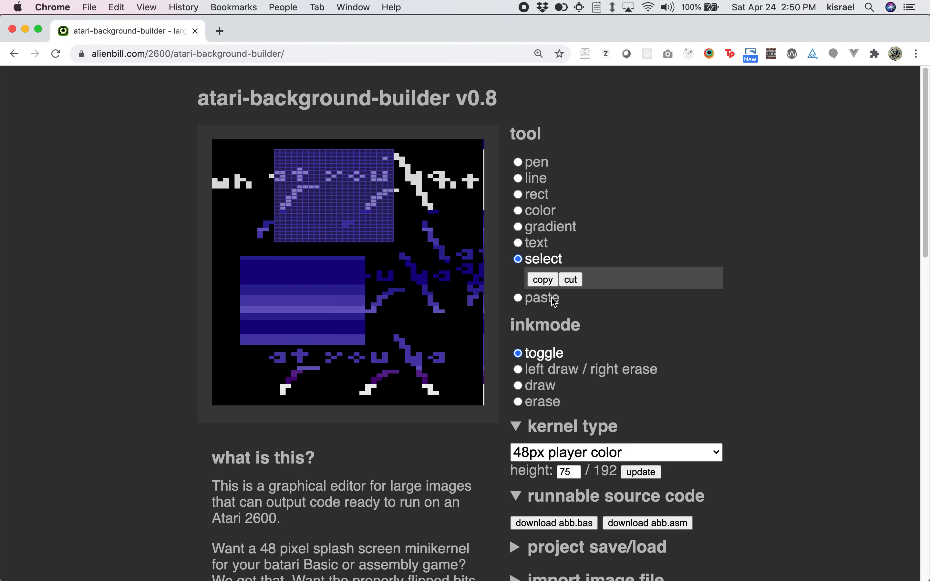
pyautogui.moveTo(423, 262)
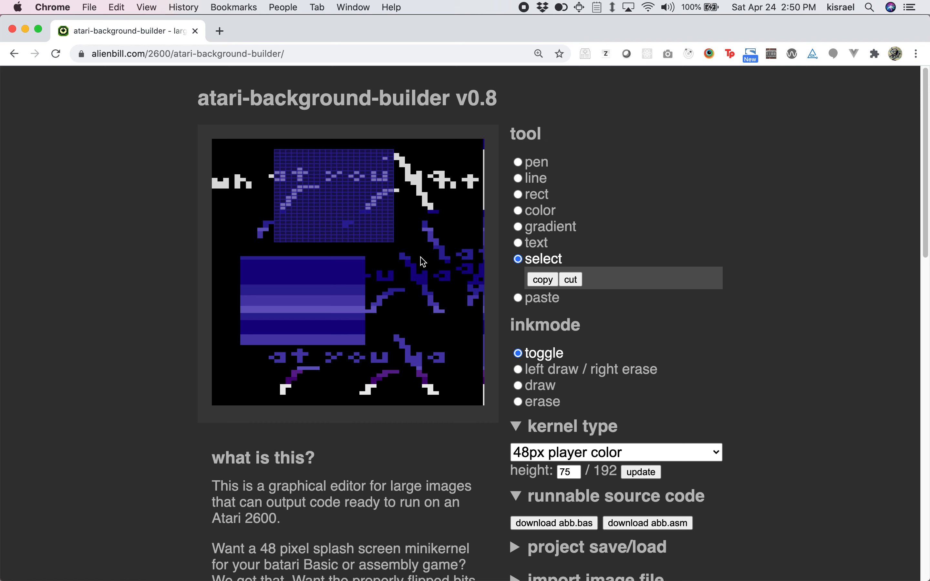
pyautogui.moveTo(232, 261)
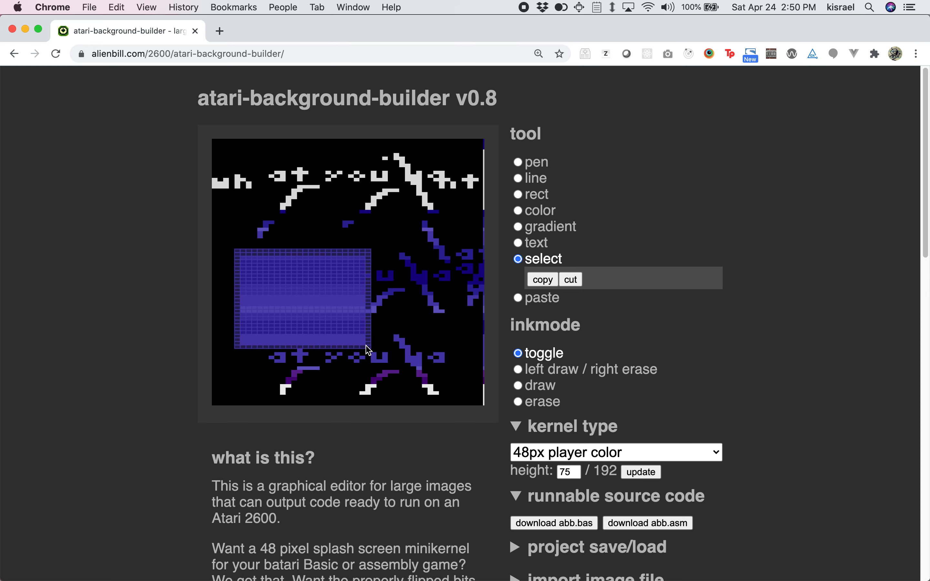
pyautogui.click(570, 279)
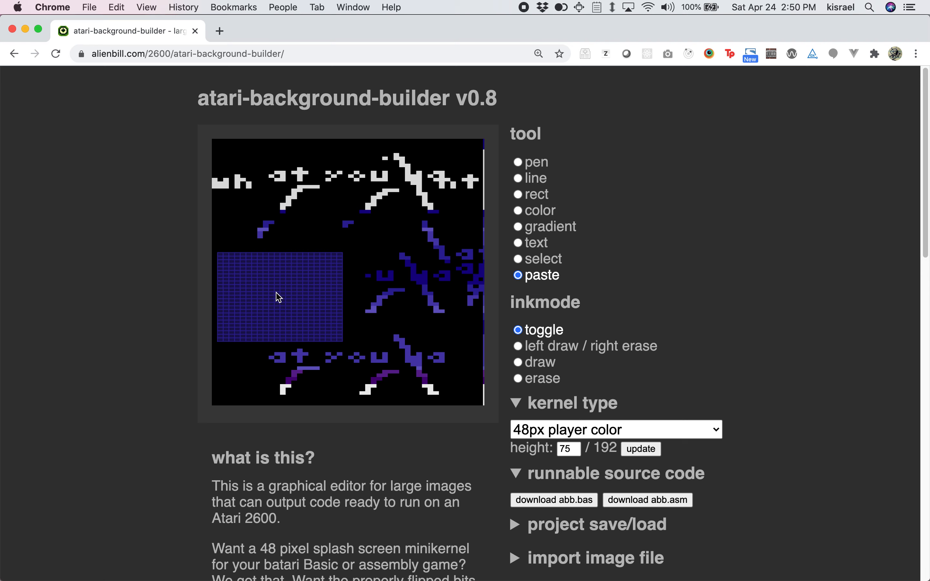
pyautogui.click(283, 290)
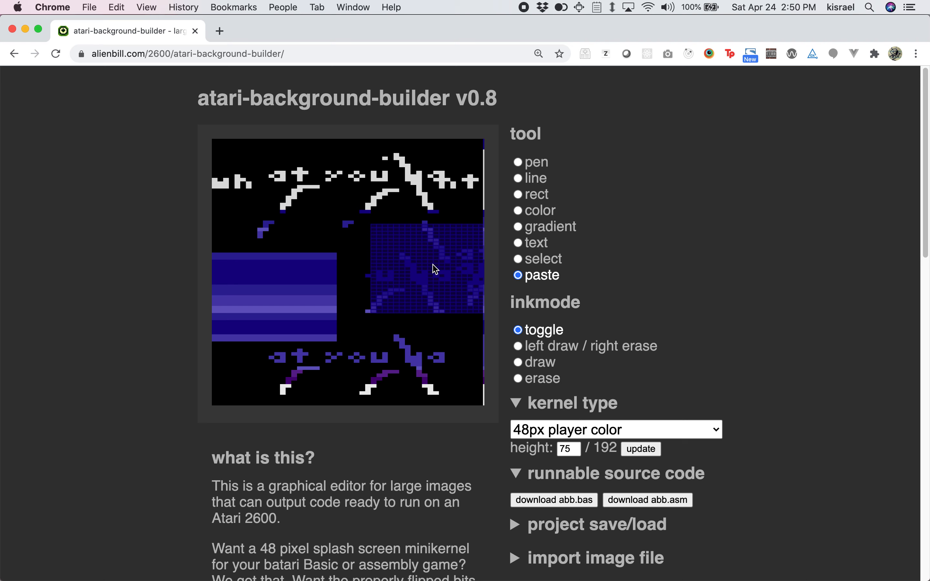
# - Pen freehand white pixels along the top text and blue strokes between the middle shapes
pyautogui.click(518, 162)
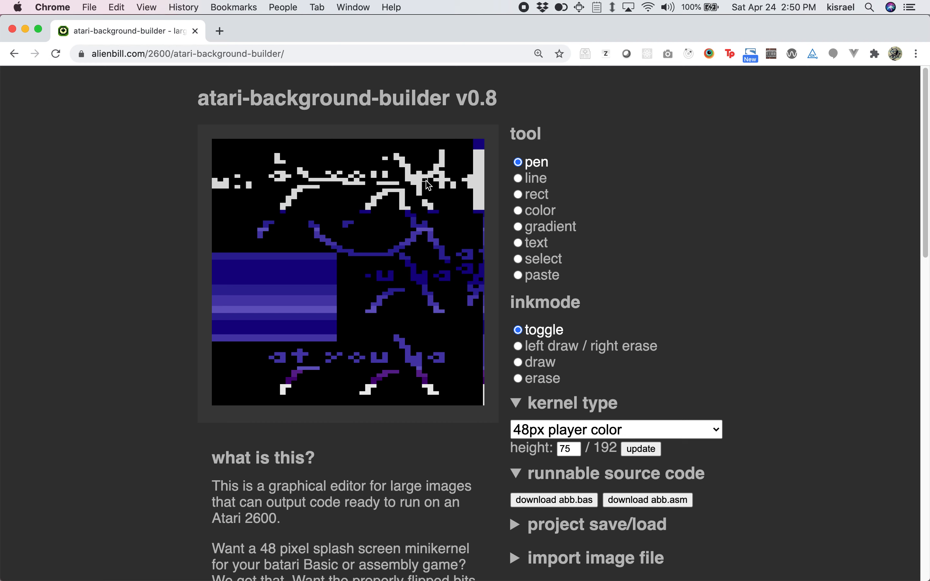
pyautogui.moveTo(528, 352)
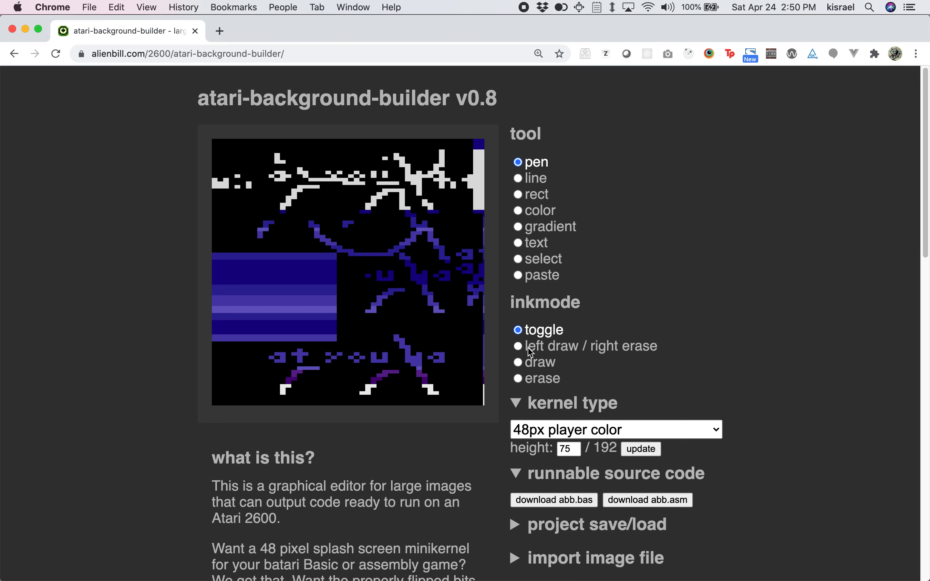
# - Use left-draw/right-erase, draw and erase ink modes to cut dark marks into the gradient block
pyautogui.click(518, 345)
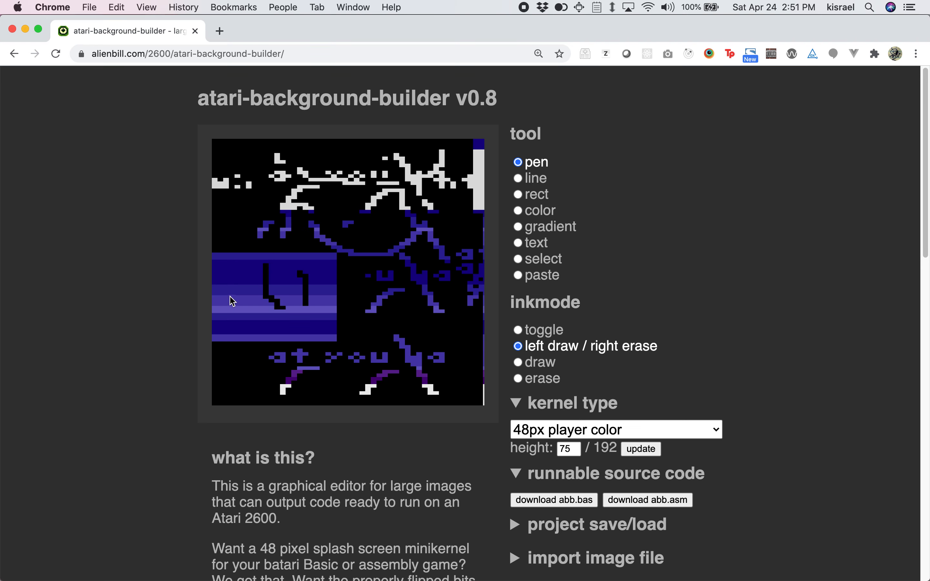
pyautogui.click(518, 362)
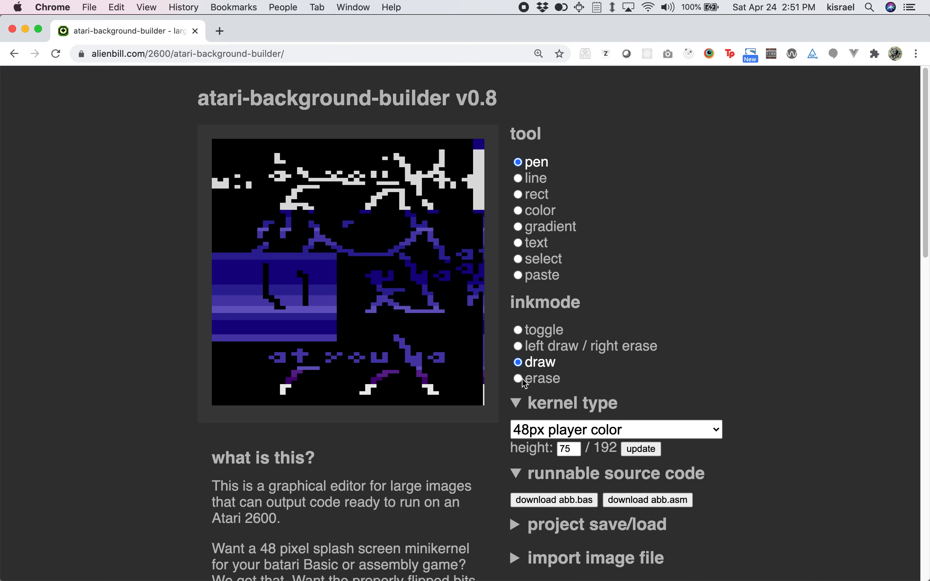
pyautogui.click(518, 378)
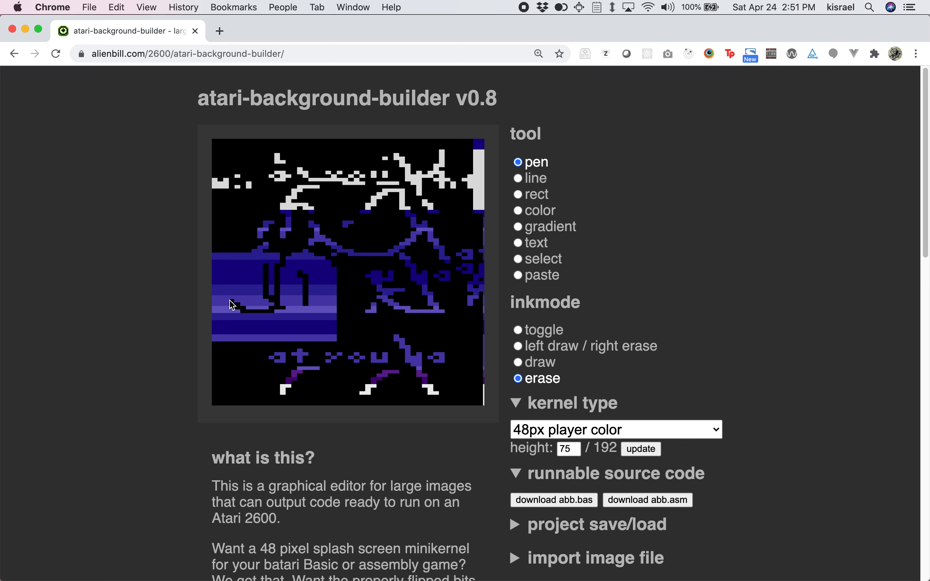
pyautogui.scroll(-3)
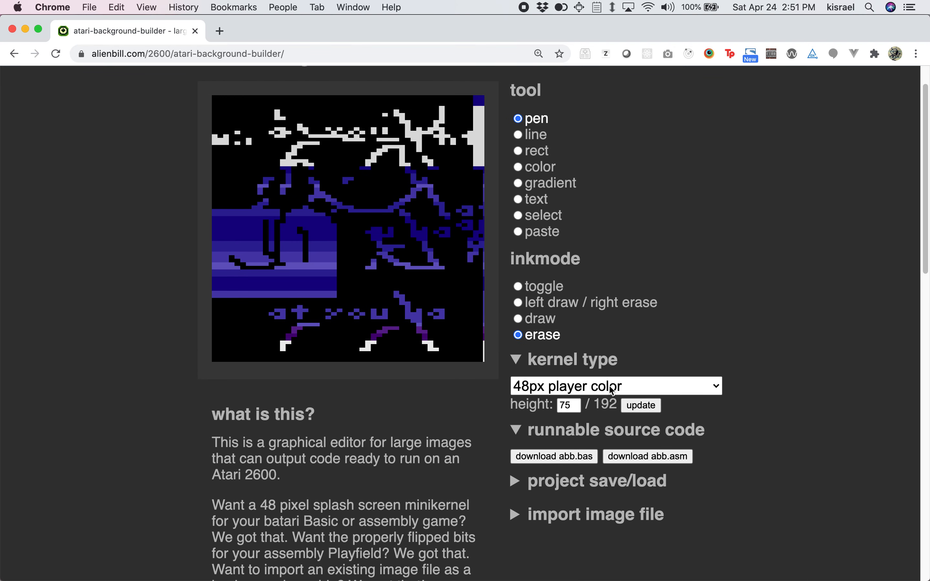
# - Try the bB color PF kernel and toggle a playfield block on the canvas
pyautogui.click(614, 386)
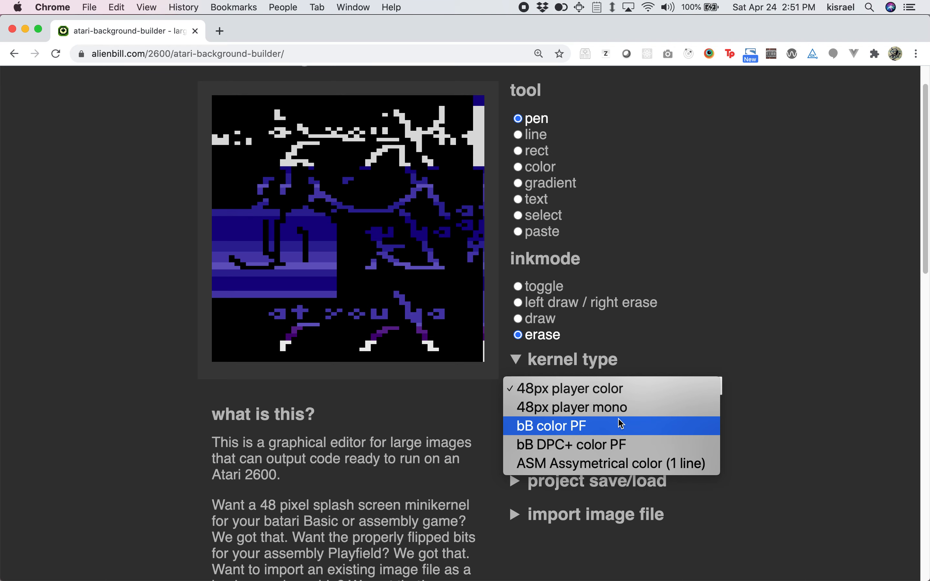
pyautogui.moveTo(621, 423)
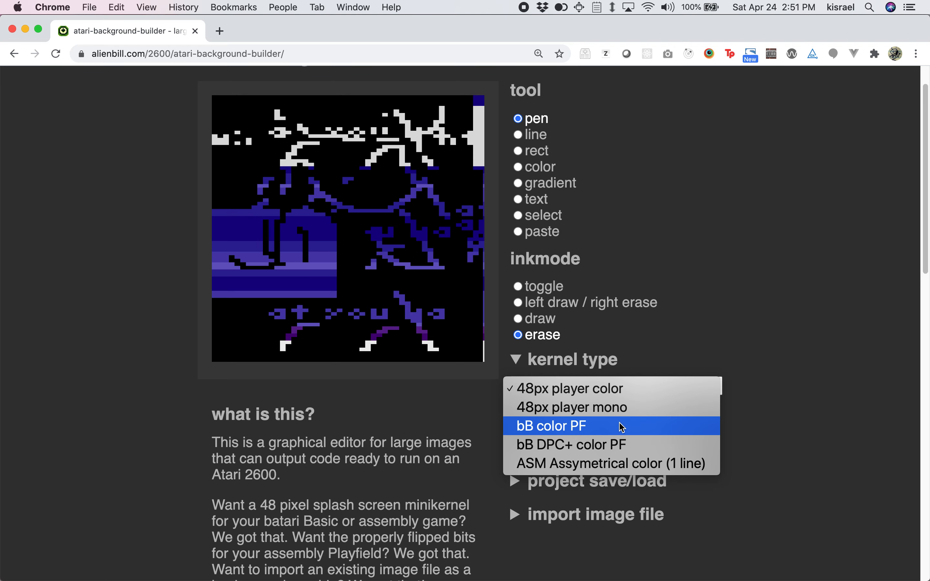
pyautogui.click(550, 425)
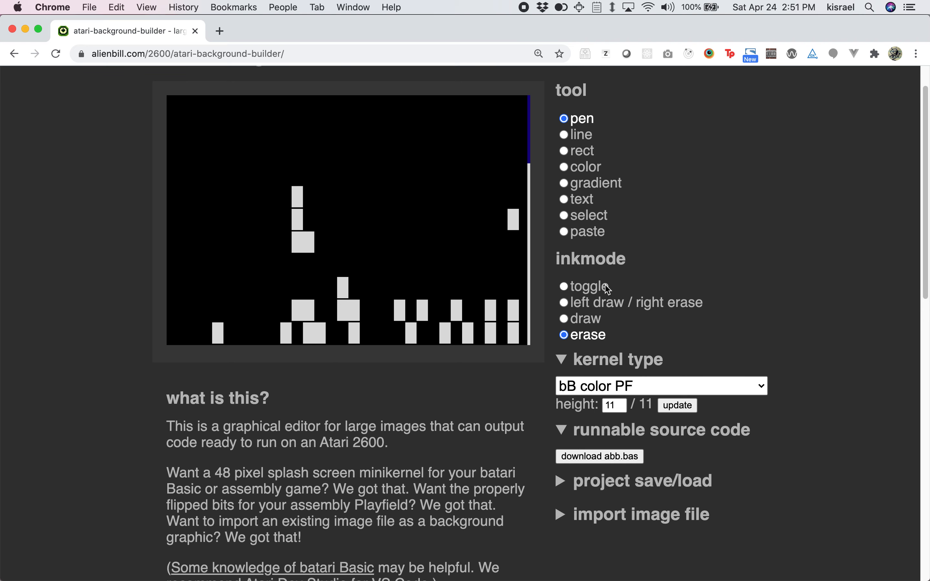
pyautogui.click(563, 286)
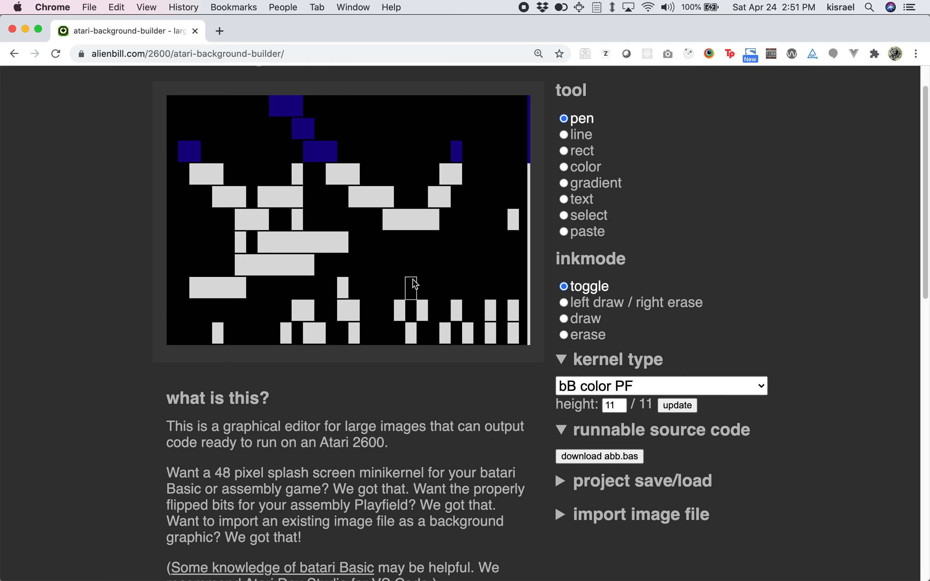
pyautogui.click(660, 385)
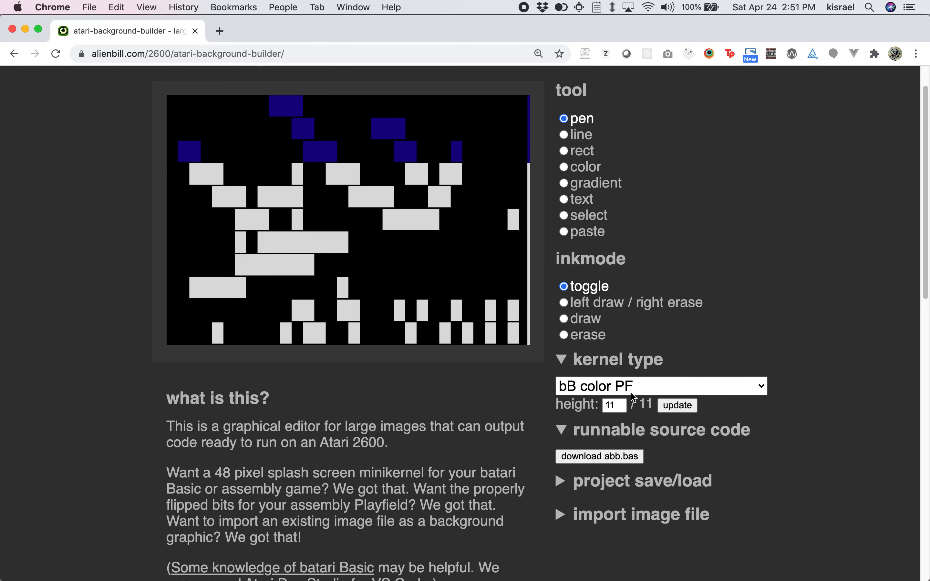
# - Switch the kernel to bB DPC+ color PF, reflowing the picture as an 88-row playfield
pyautogui.click(661, 385)
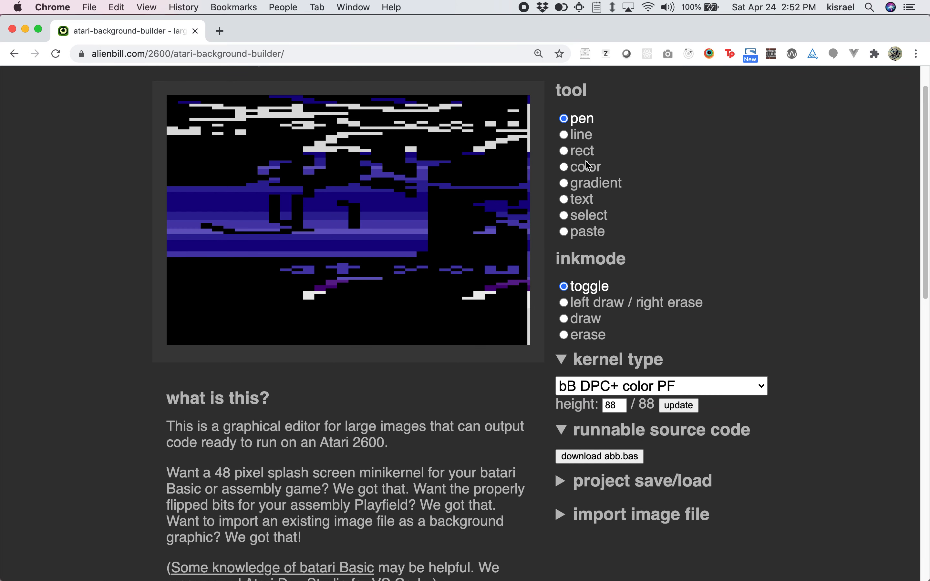
# - Set background colour 36 orange-brown, paint rows with it, then list the kernel types
pyautogui.click(563, 167)
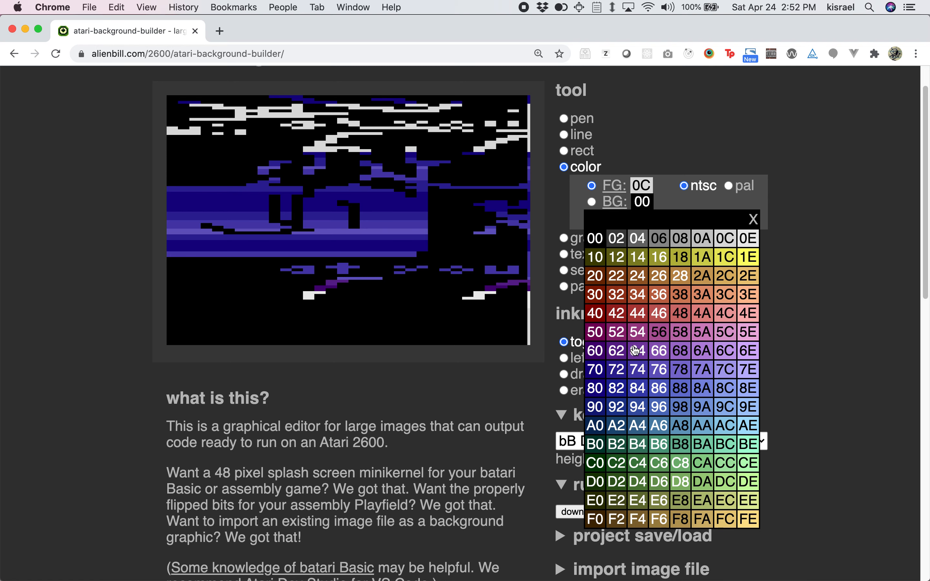
pyautogui.click(636, 351)
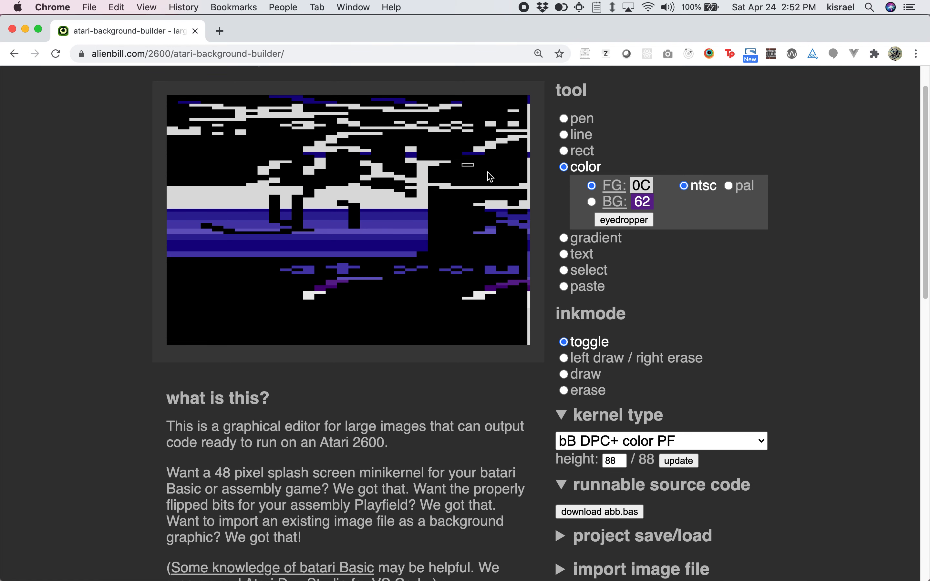
pyautogui.click(642, 202)
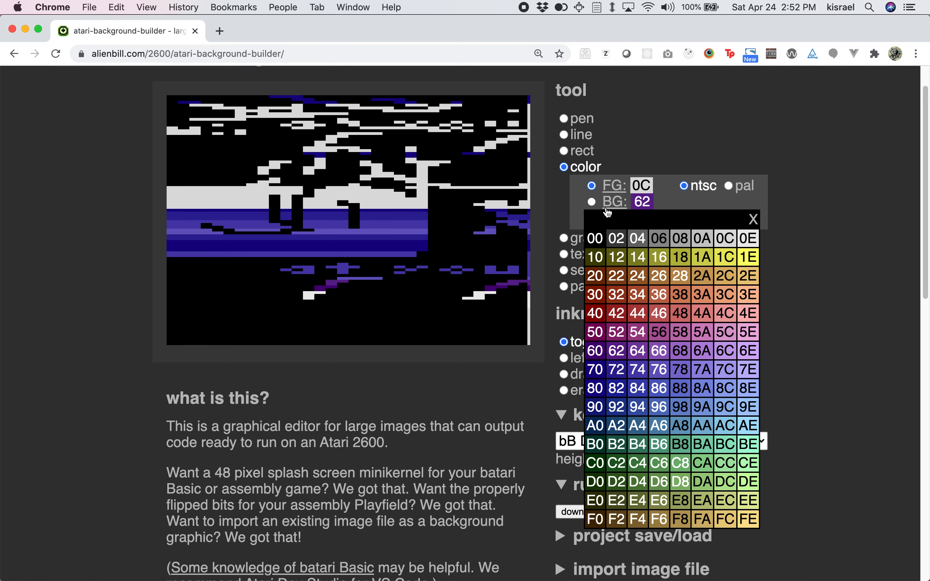
pyautogui.click(658, 294)
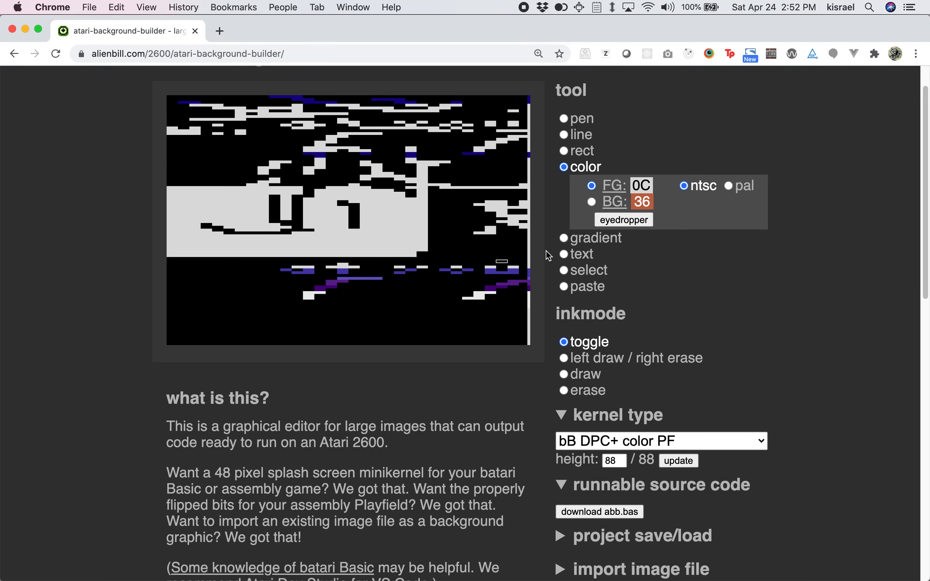
pyautogui.click(592, 202)
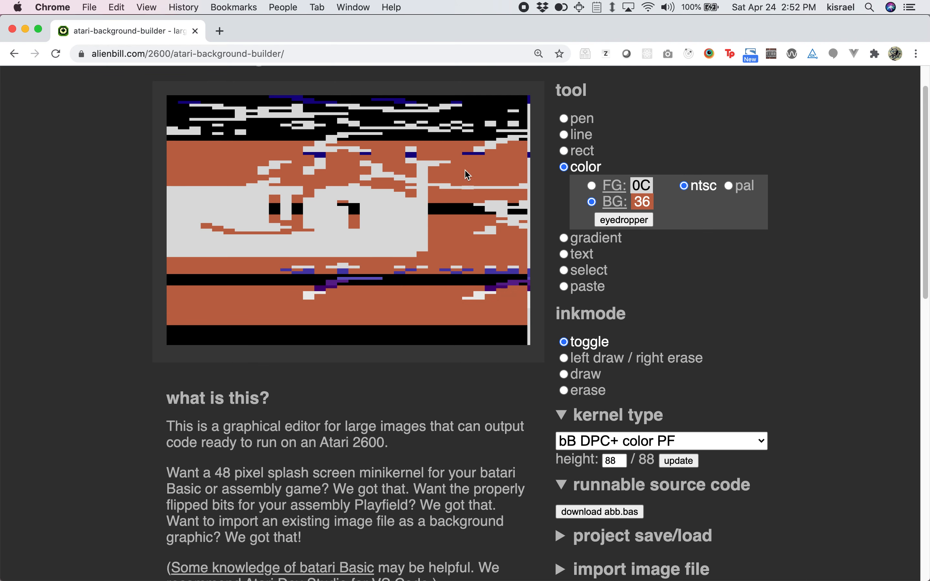
pyautogui.moveTo(433, 166)
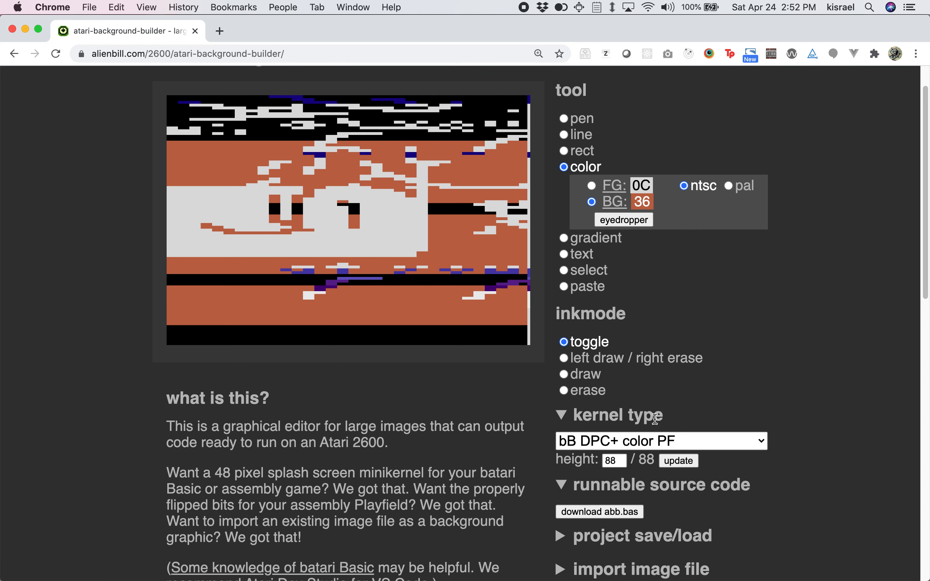
pyautogui.click(659, 440)
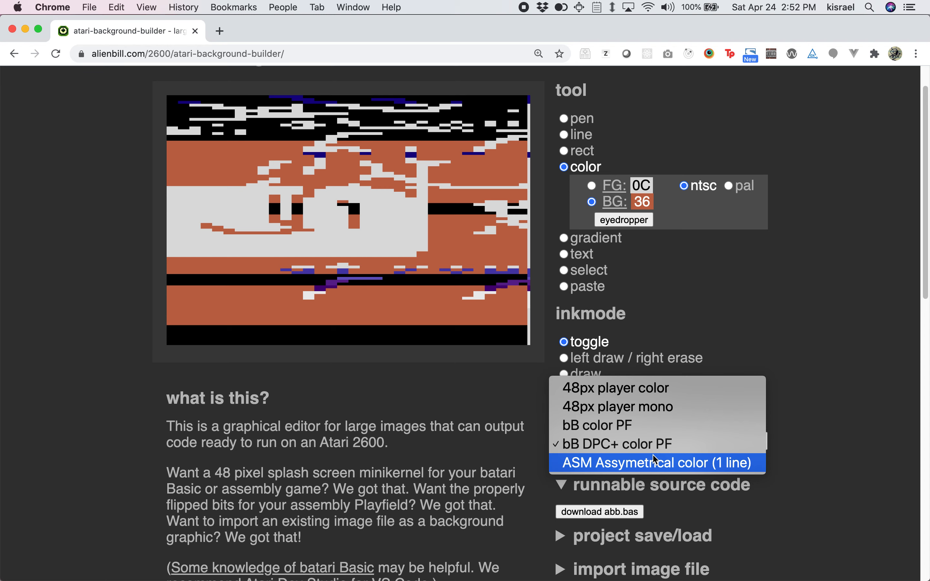
# - Try the ASM asymmetrical color kernel, then settle on 48px player color
pyautogui.click(653, 462)
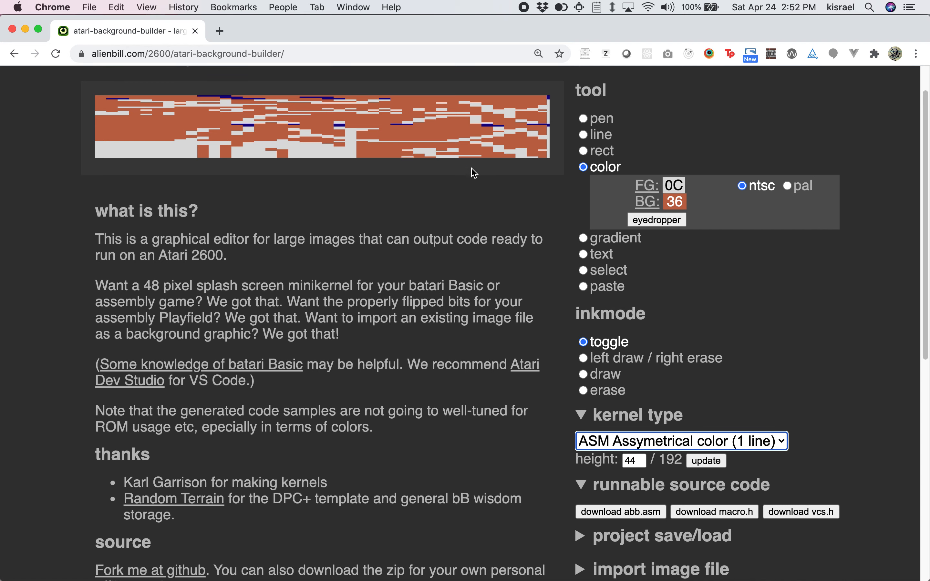
pyautogui.moveTo(686, 411)
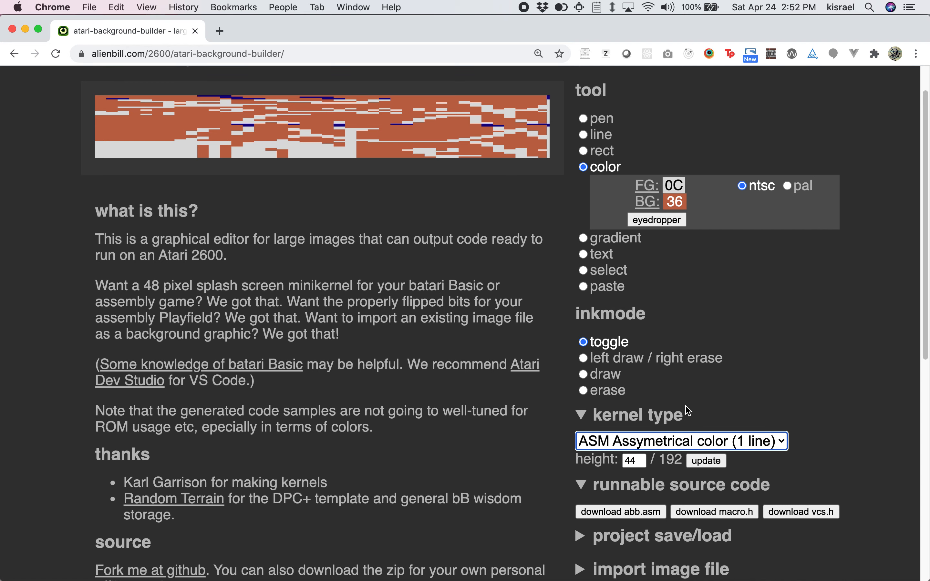
pyautogui.scroll(-3)
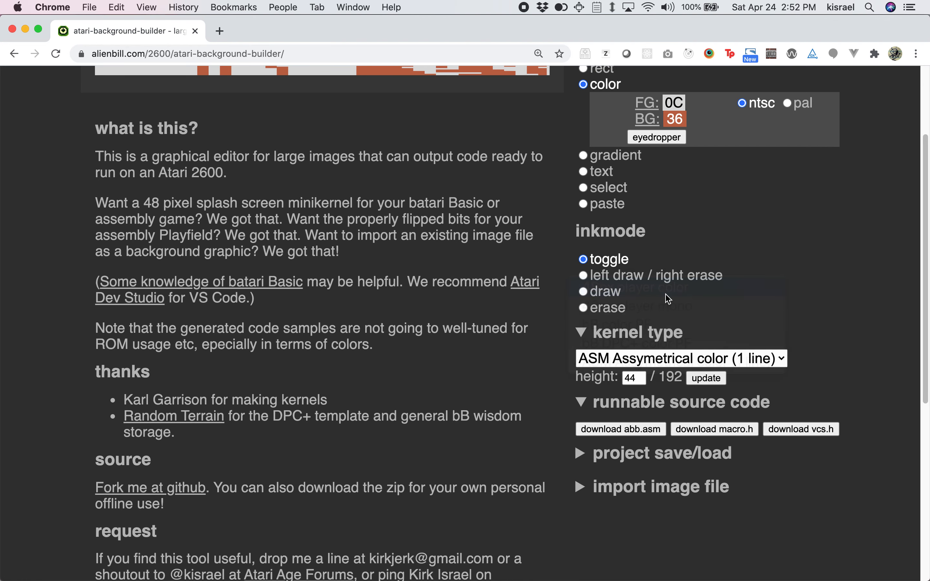
pyautogui.click(679, 358)
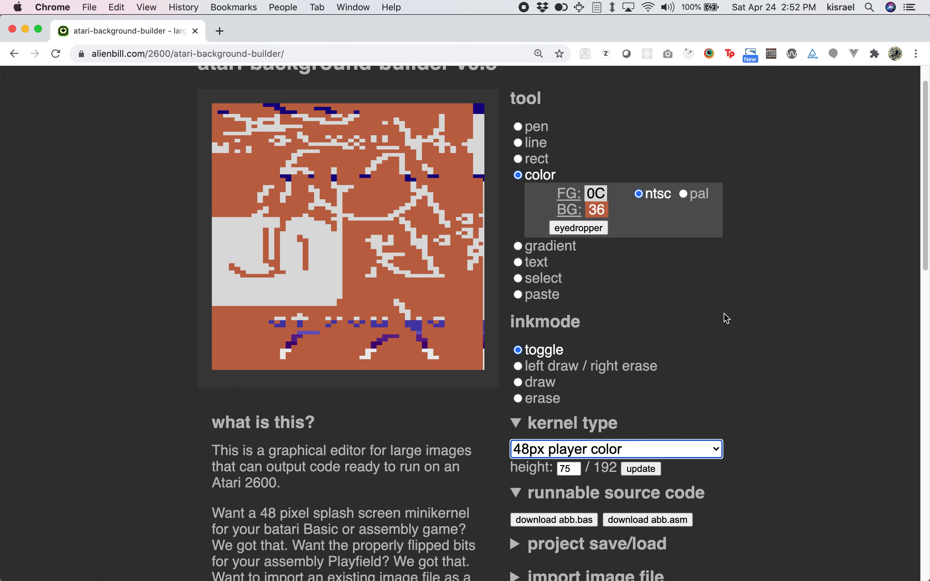
pyautogui.moveTo(617, 464)
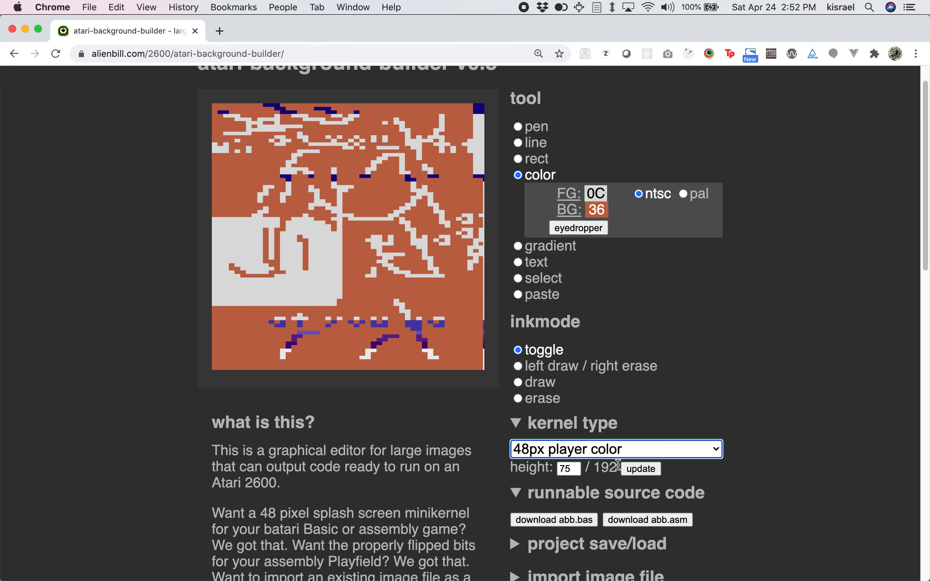
# - Download the generated abb.bas and abb.asm source files
pyautogui.scroll(-3)
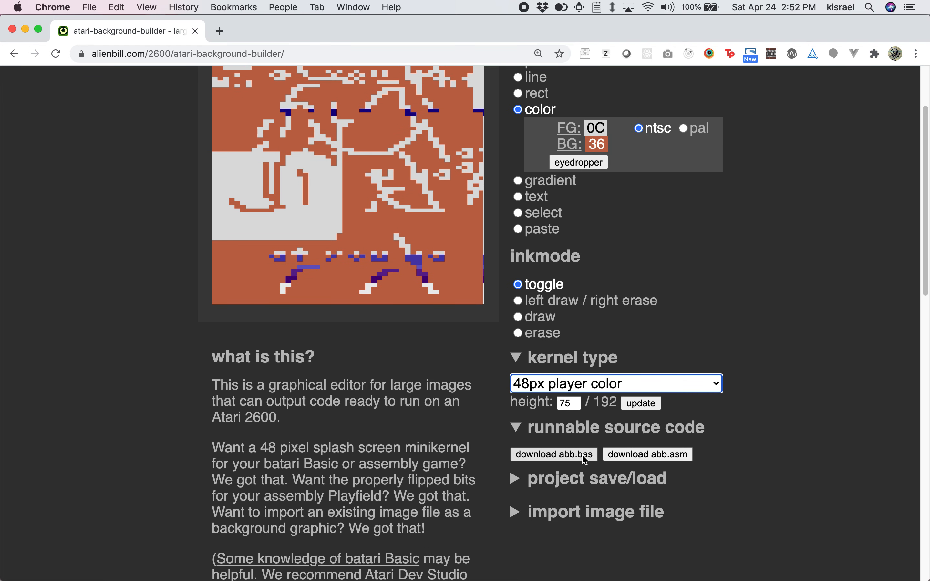
pyautogui.click(552, 454)
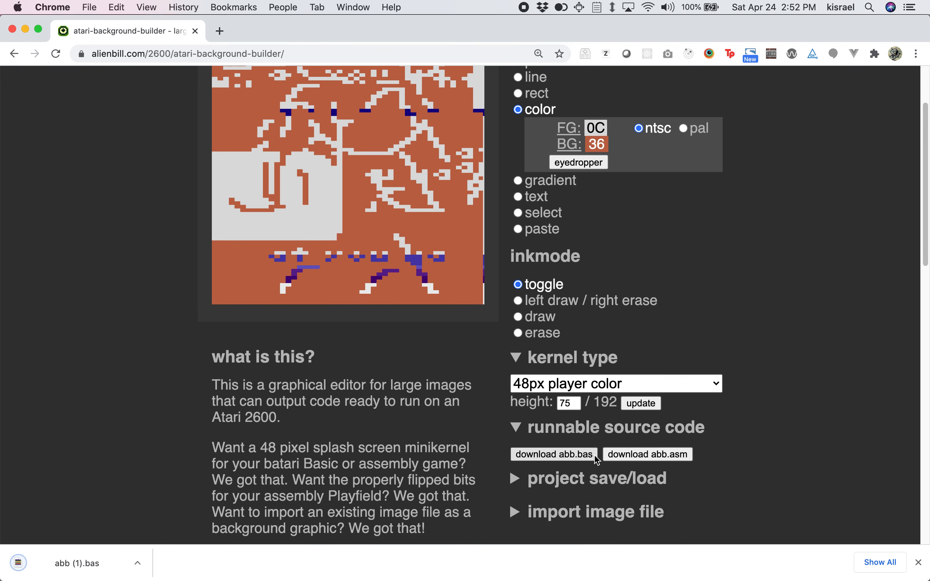
pyautogui.click(647, 454)
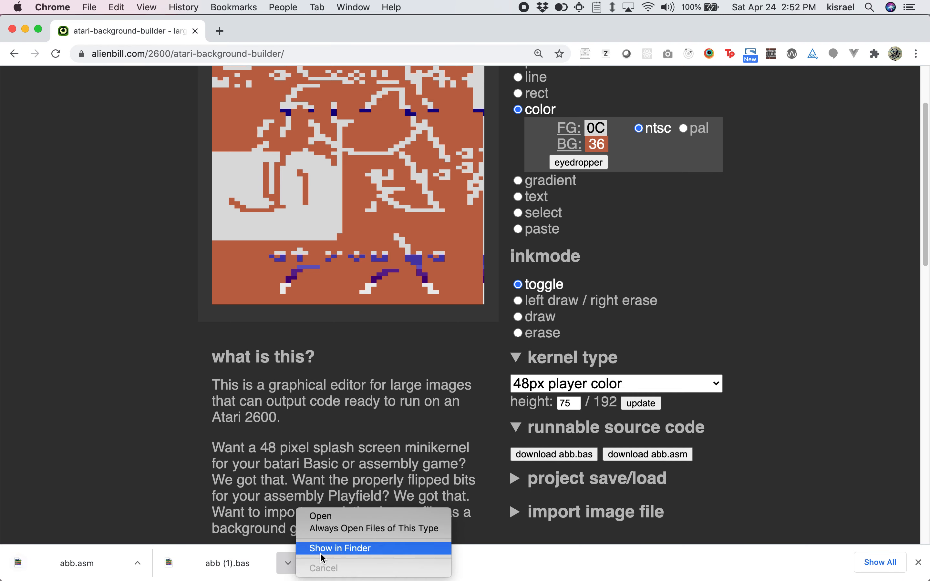
# - Reveal the downloaded abb.bas in Finder's Downloads folder and select it
pyautogui.click(339, 548)
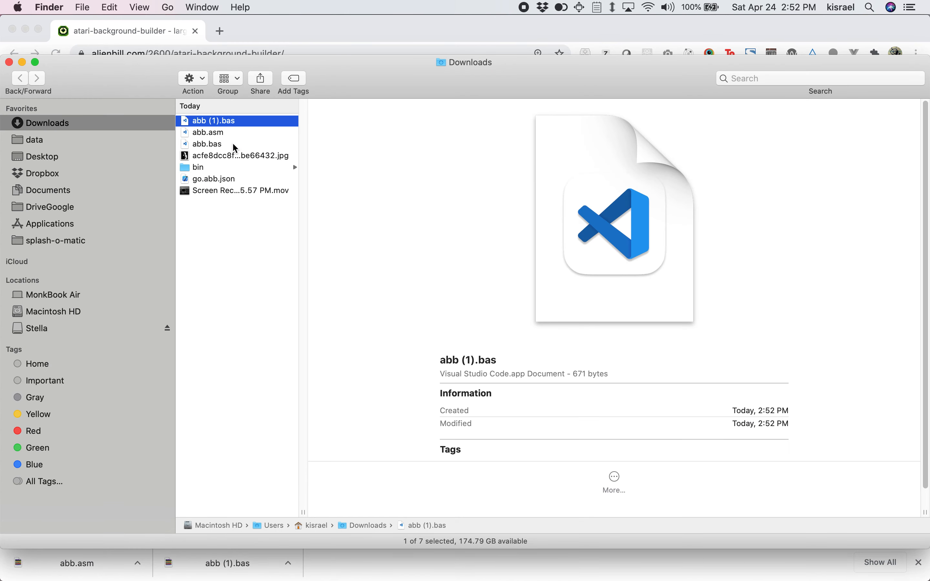
pyautogui.click(207, 144)
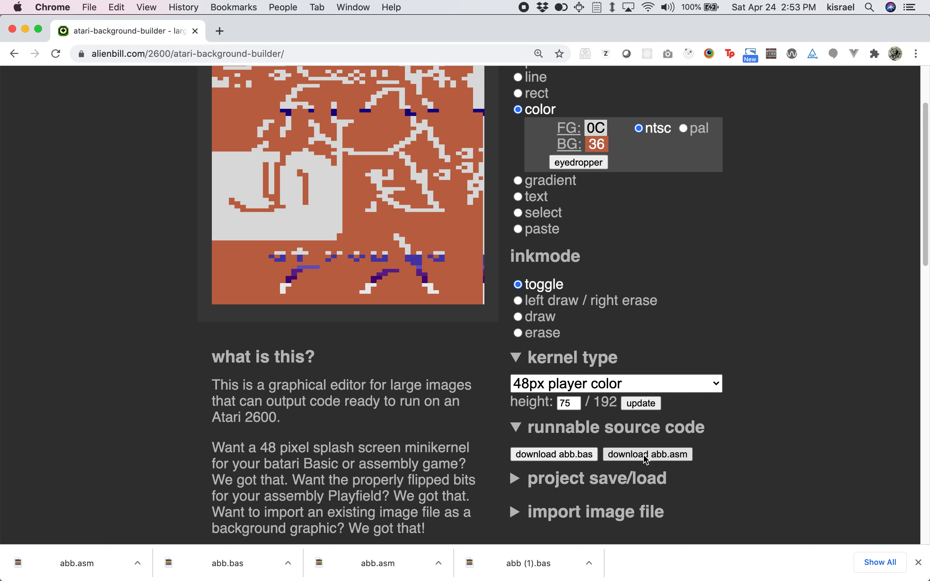
pyautogui.moveTo(152, 529)
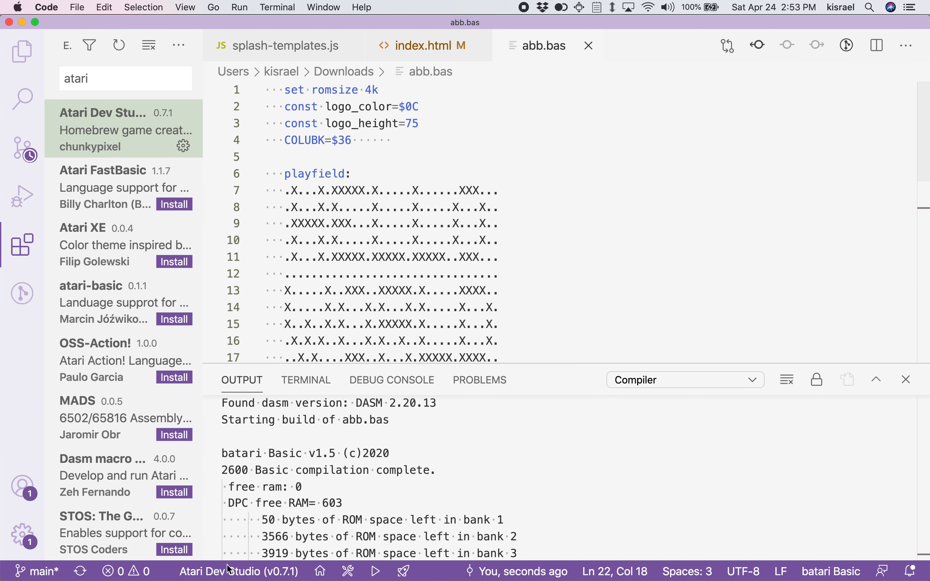
pyautogui.moveTo(251, 124)
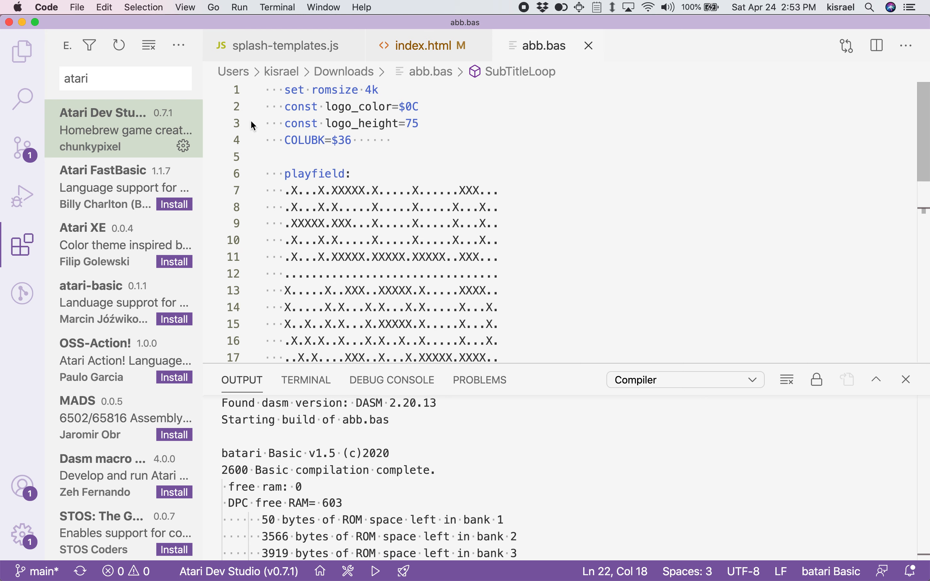
pyautogui.moveTo(485, 492)
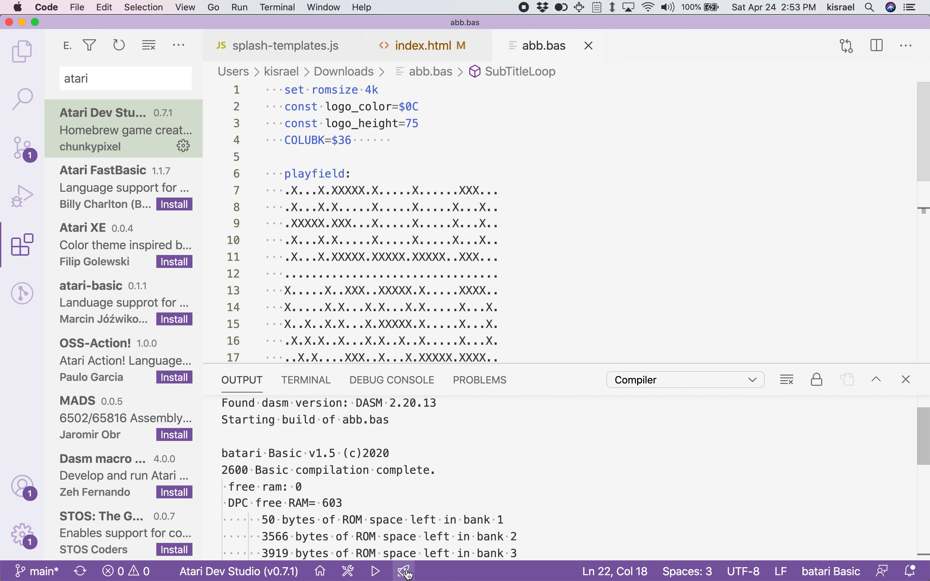
# - Build and run abb.bas with Atari Dev Studio, compiling successfully
pyautogui.click(376, 571)
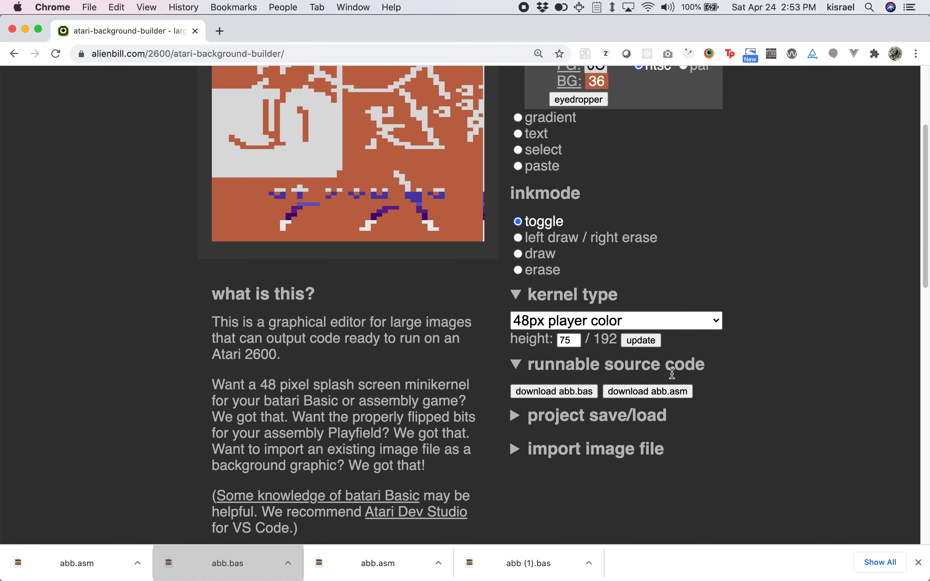
# - Save the project under the name hello, downloading hello.abb.json
pyautogui.scroll(-3)
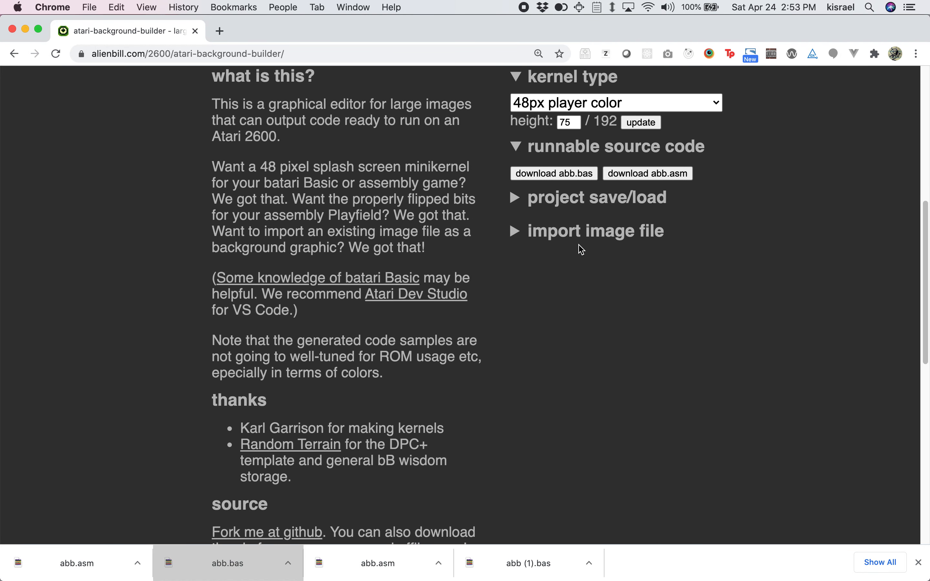
pyautogui.click(595, 198)
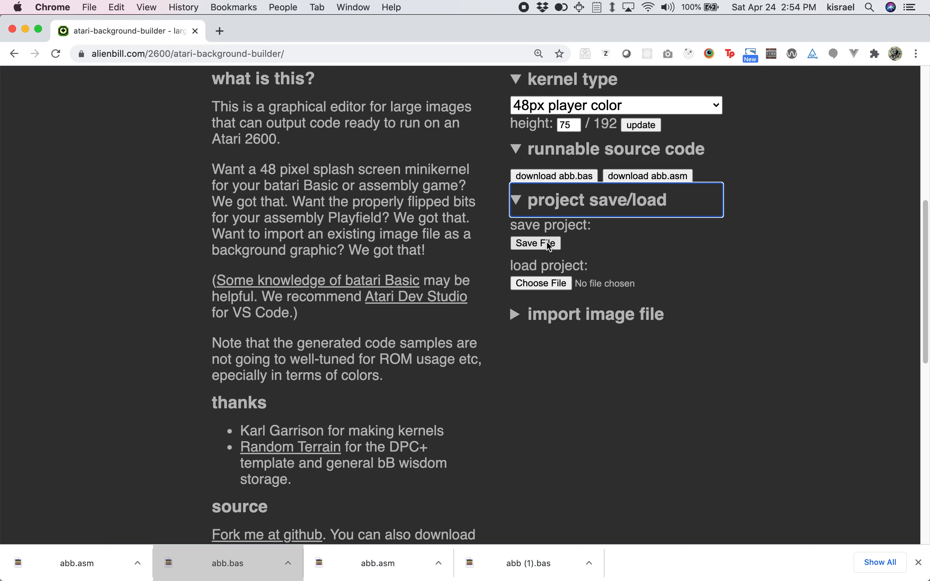
pyautogui.click(534, 244)
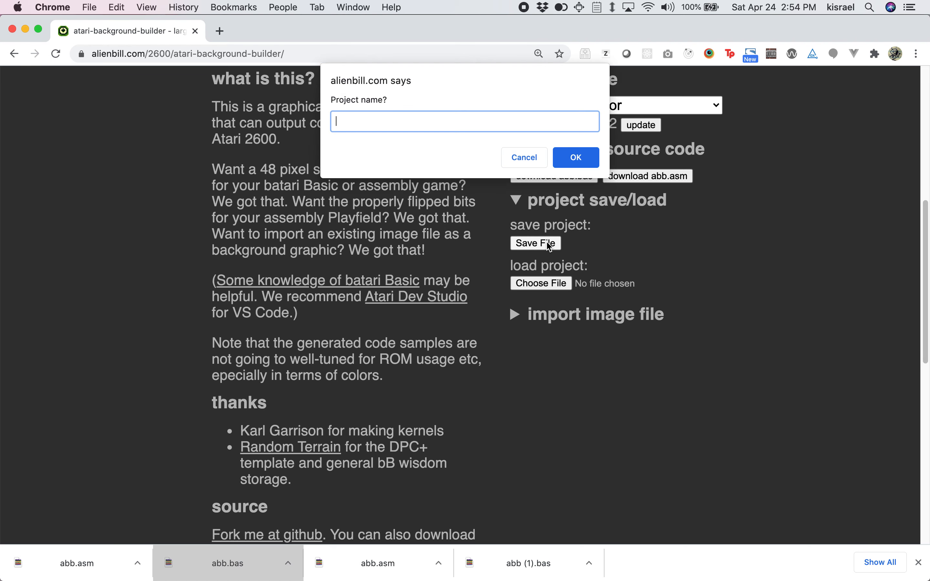
pyautogui.write('hell')
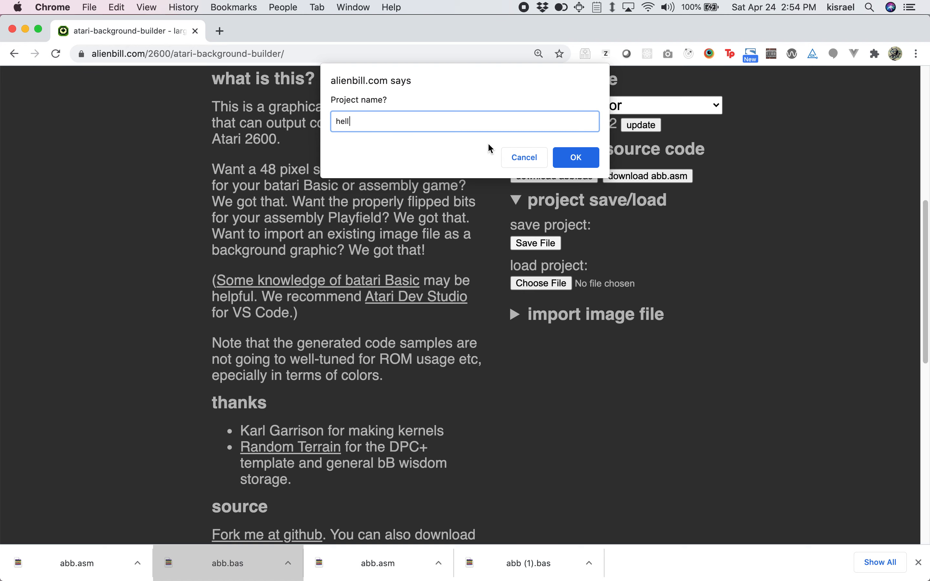
pyautogui.click(574, 157)
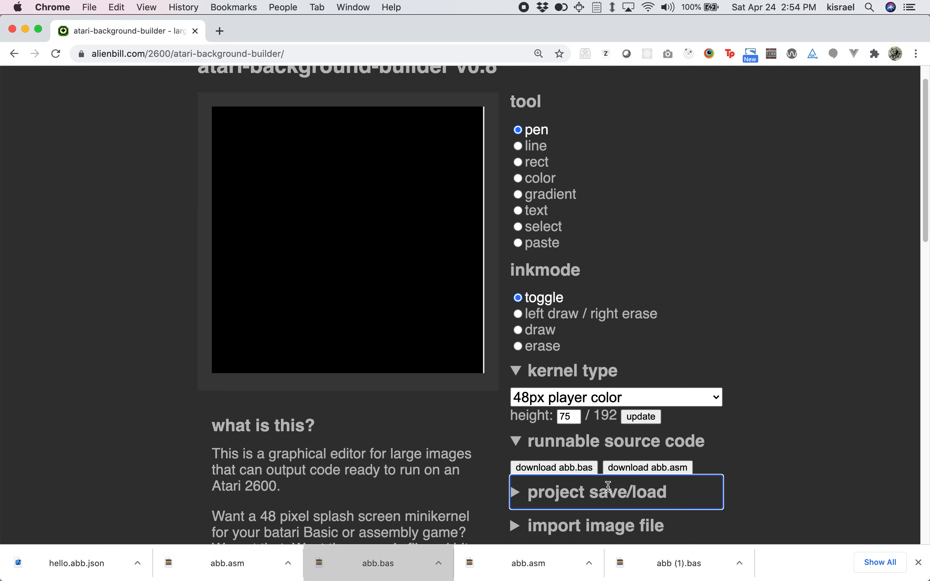
# - Load hello.abb.json to restore the saved picture on the canvas
pyautogui.click(597, 491)
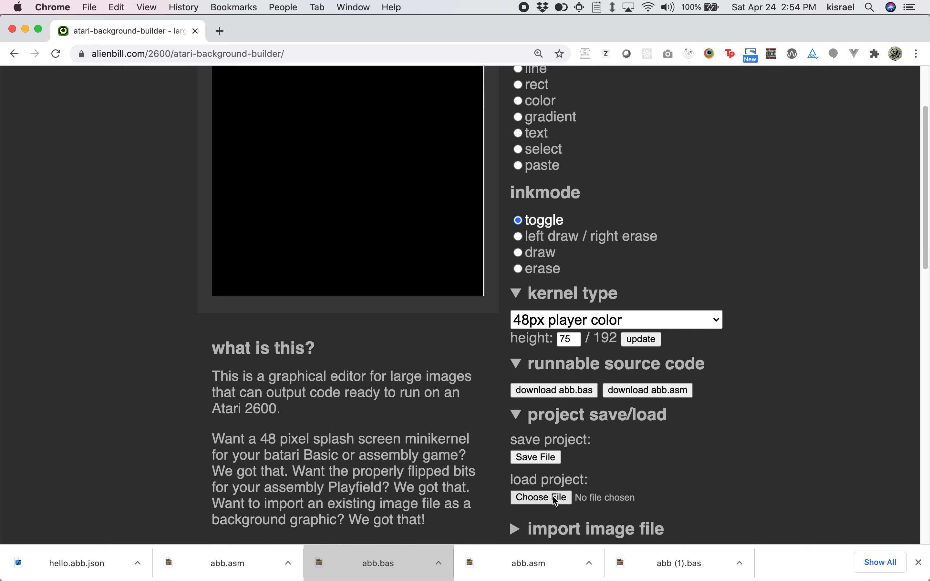
pyautogui.click(540, 498)
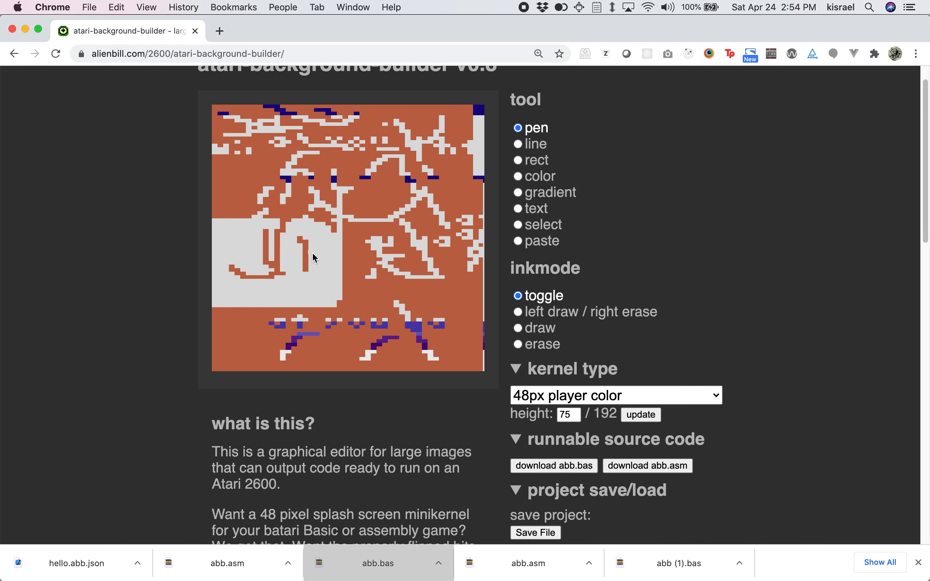
pyautogui.scroll(-3)
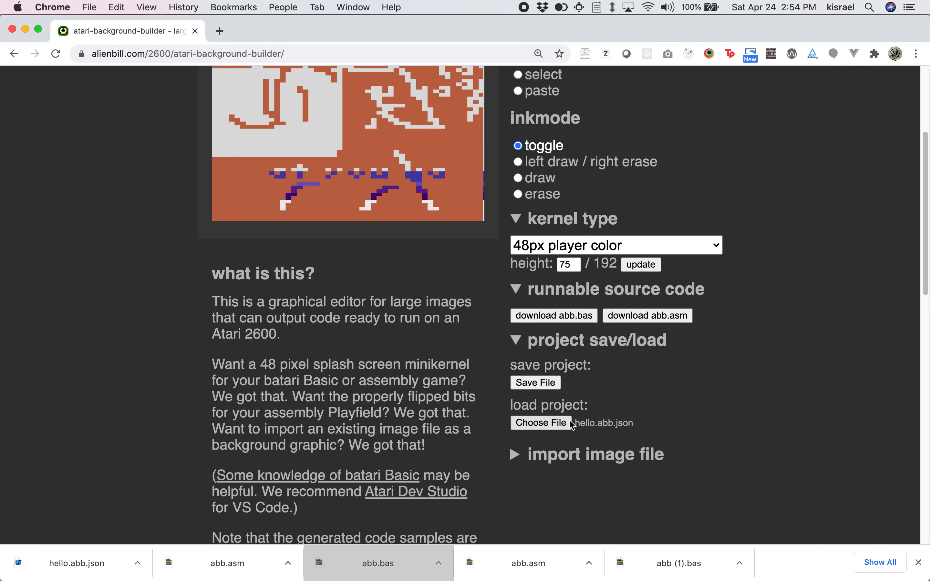
# - Import the face JPG so it appears on the canvas as grey-on-orange pixel art
pyautogui.click(594, 454)
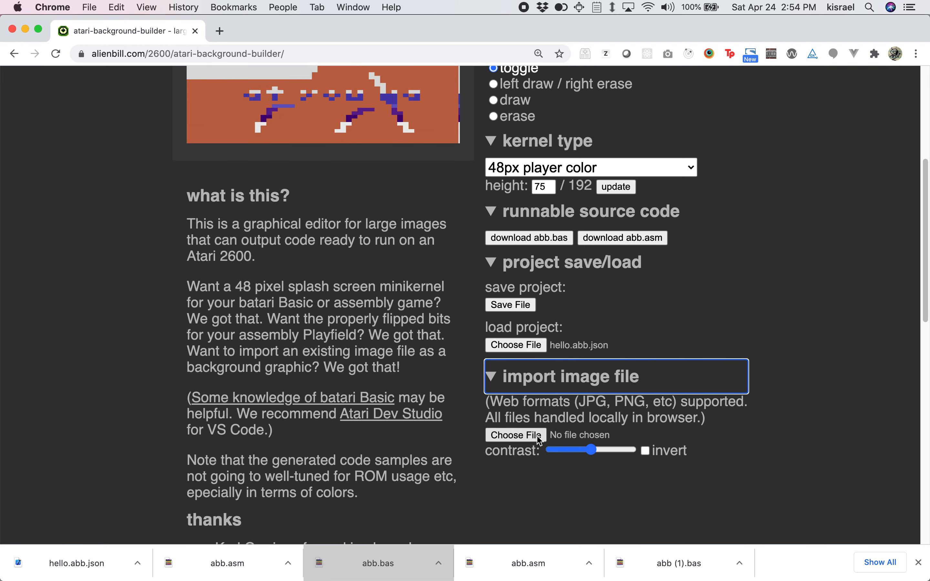
pyautogui.click(514, 434)
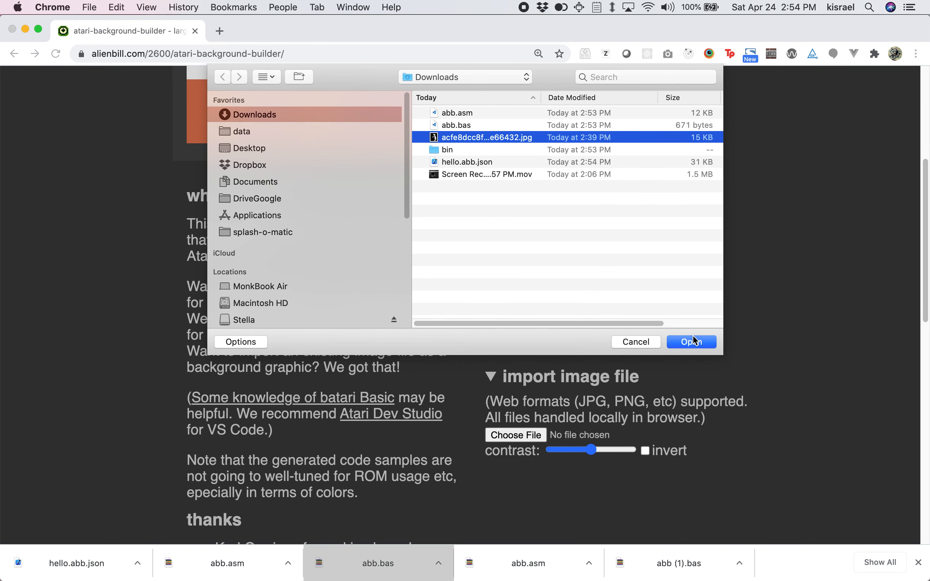
pyautogui.click(690, 342)
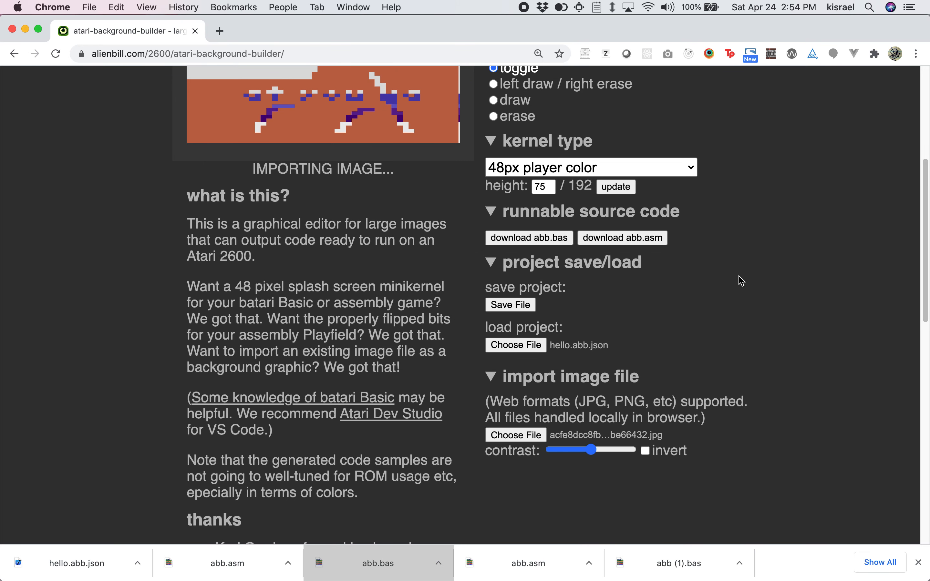
pyautogui.moveTo(912, 247)
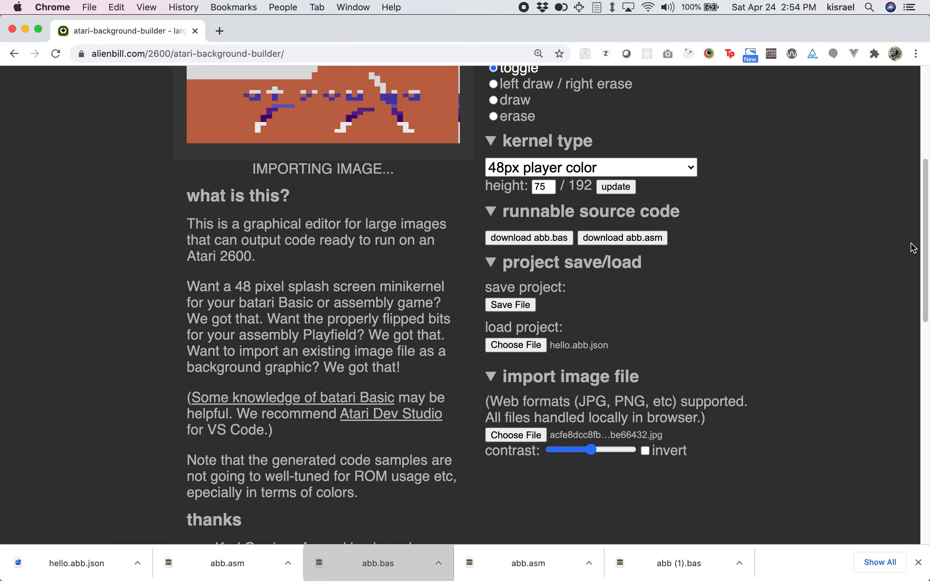
pyautogui.scroll(-3)
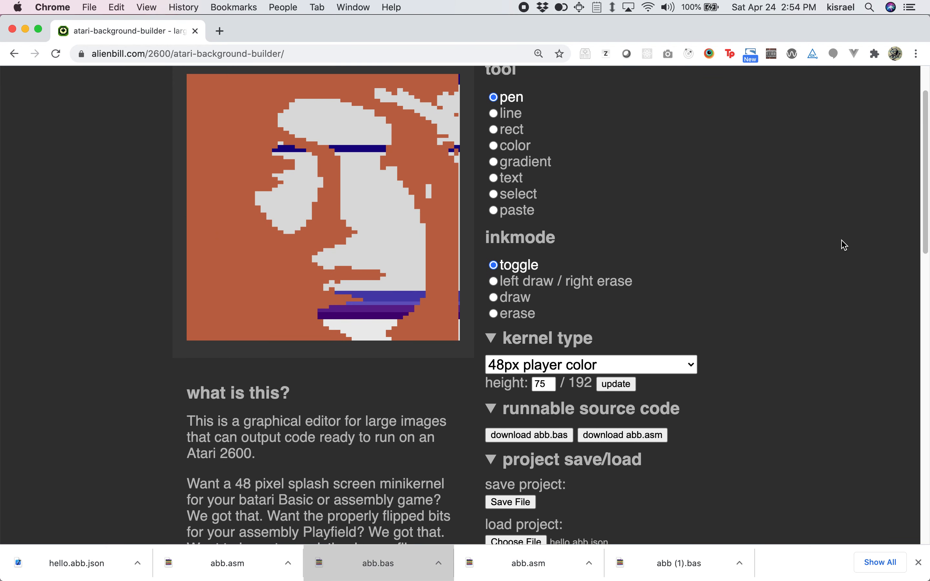
pyautogui.moveTo(512, 260)
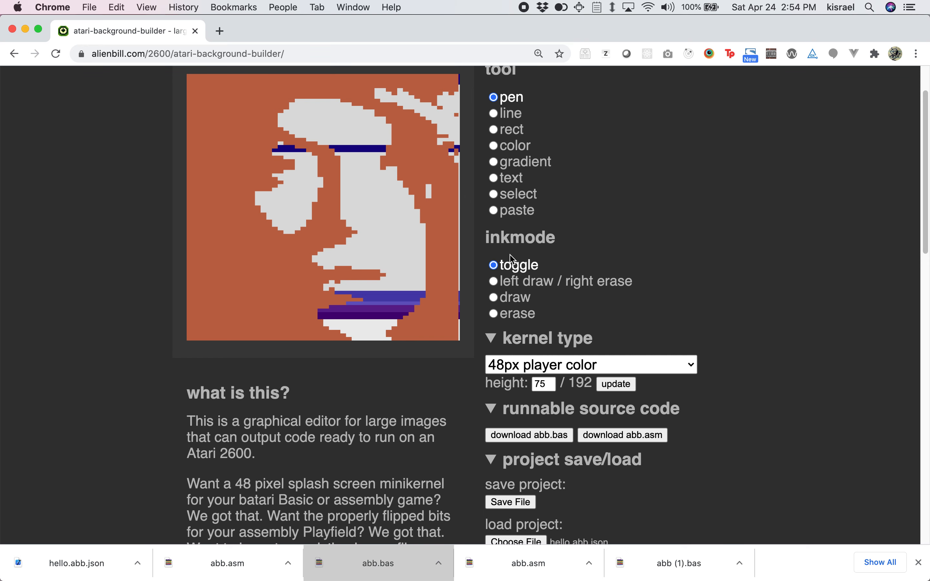
# - Paint a 00-to-0E black-to-light-grey gradient down across the face
pyautogui.click(493, 162)
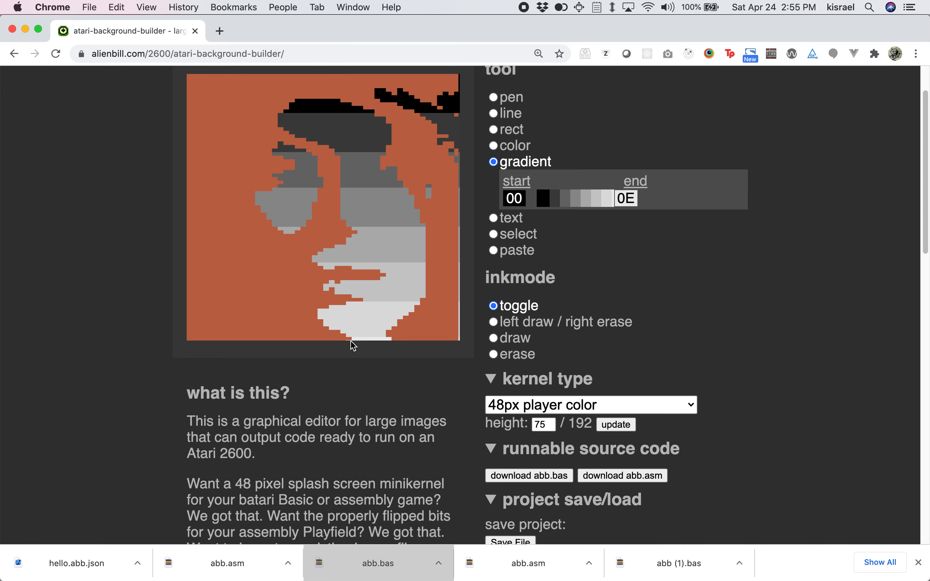
pyautogui.moveTo(353, 190); pyautogui.dragTo(361, 294)
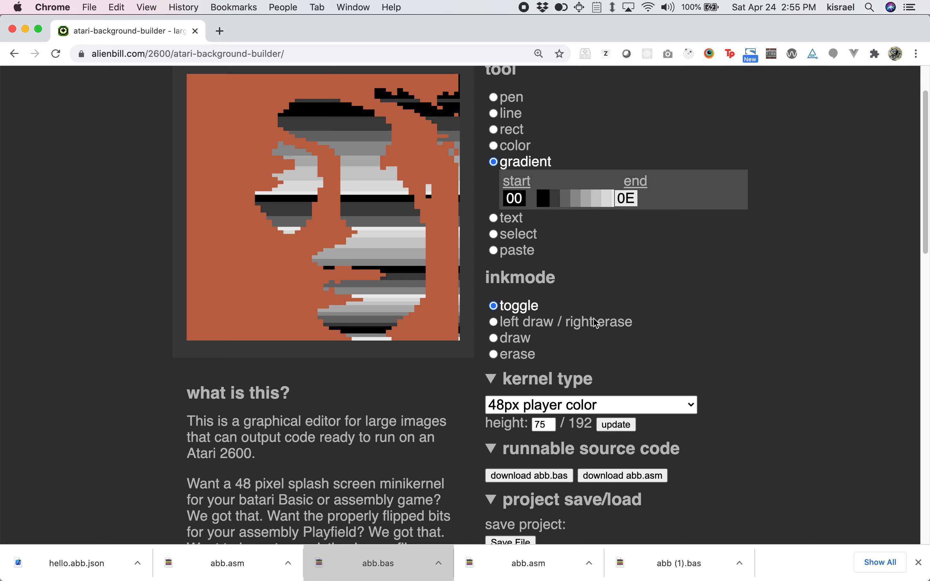
pyautogui.scroll(-3)
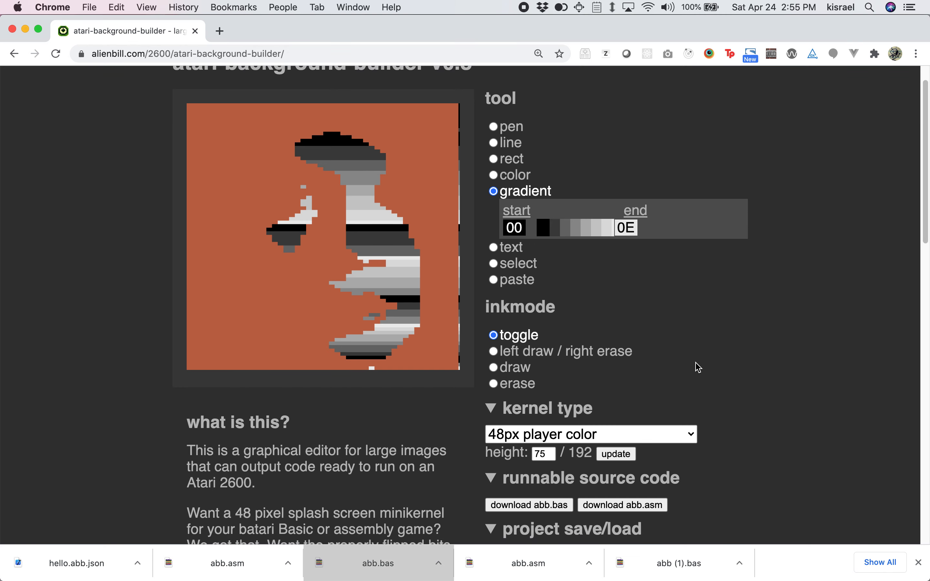
pyautogui.scroll(-3)
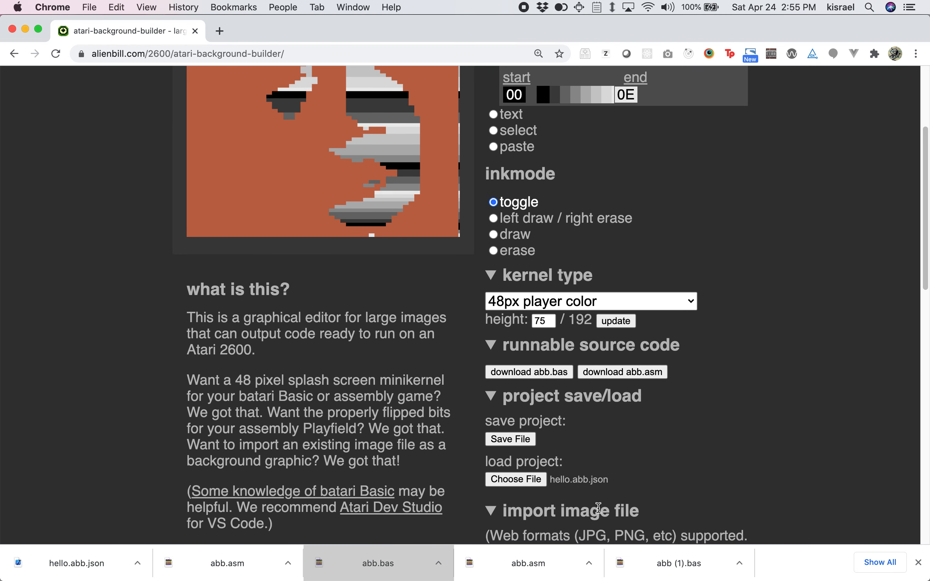
pyautogui.scroll(-3)
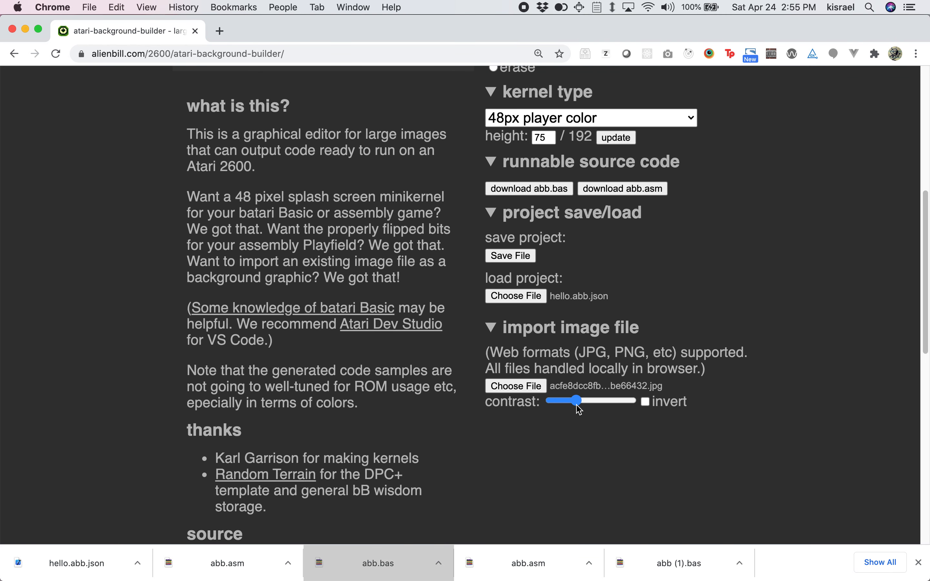
pyautogui.scroll(3)
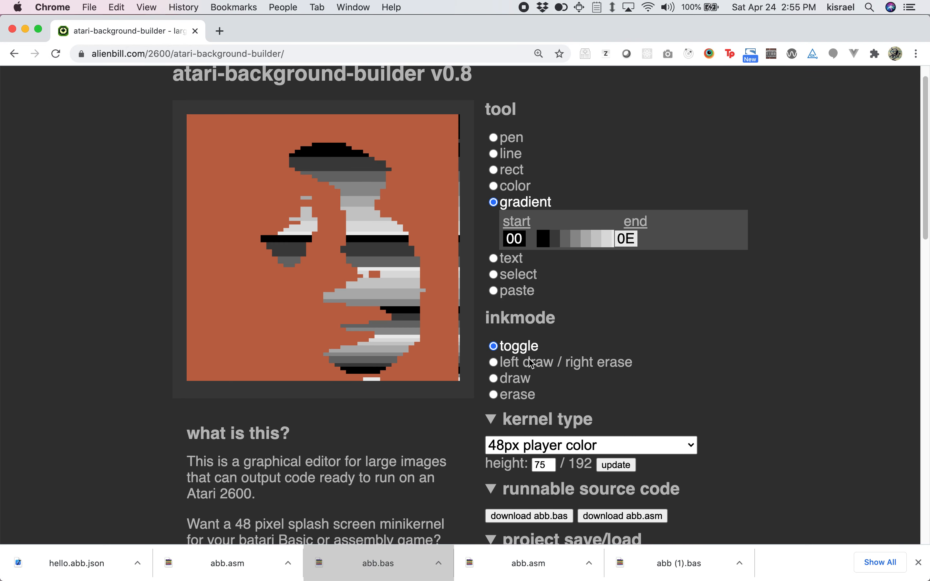
pyautogui.moveTo(515, 214)
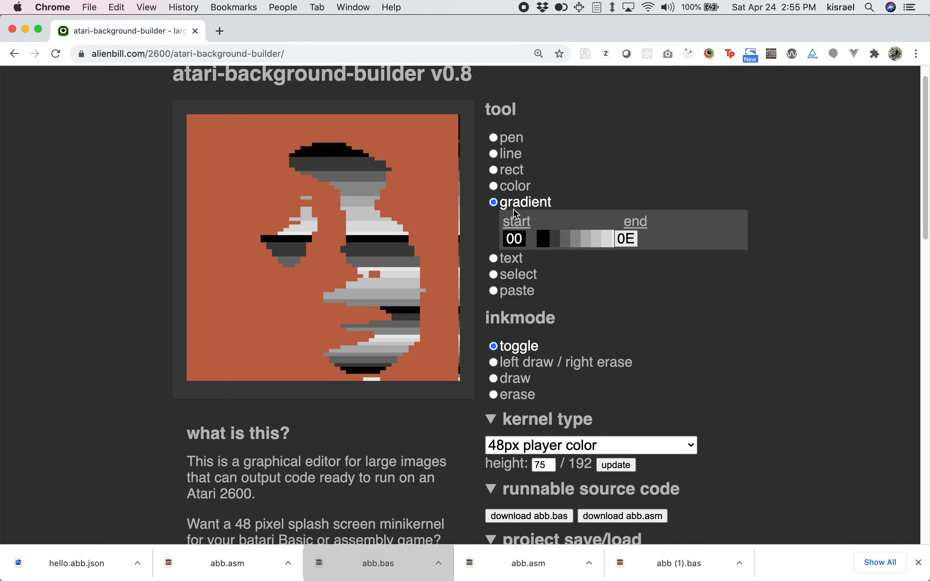
pyautogui.moveTo(516, 195)
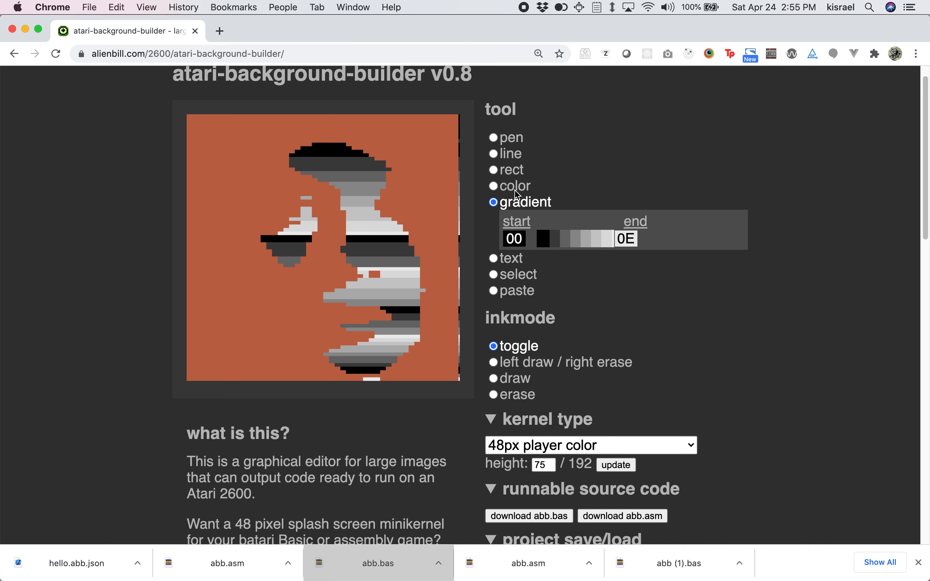
# - Set the background colour to black (00) behind the grey face
pyautogui.click(493, 185)
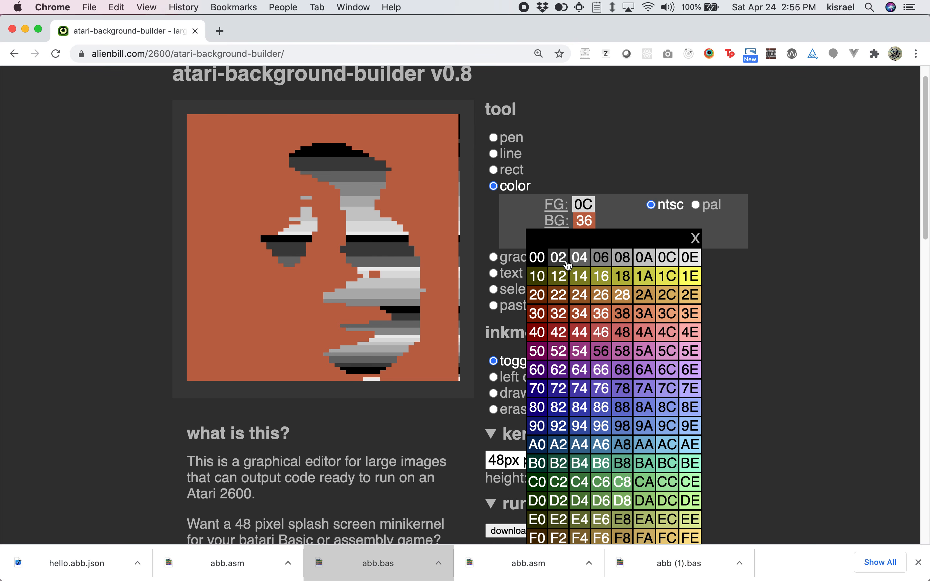
pyautogui.click(536, 258)
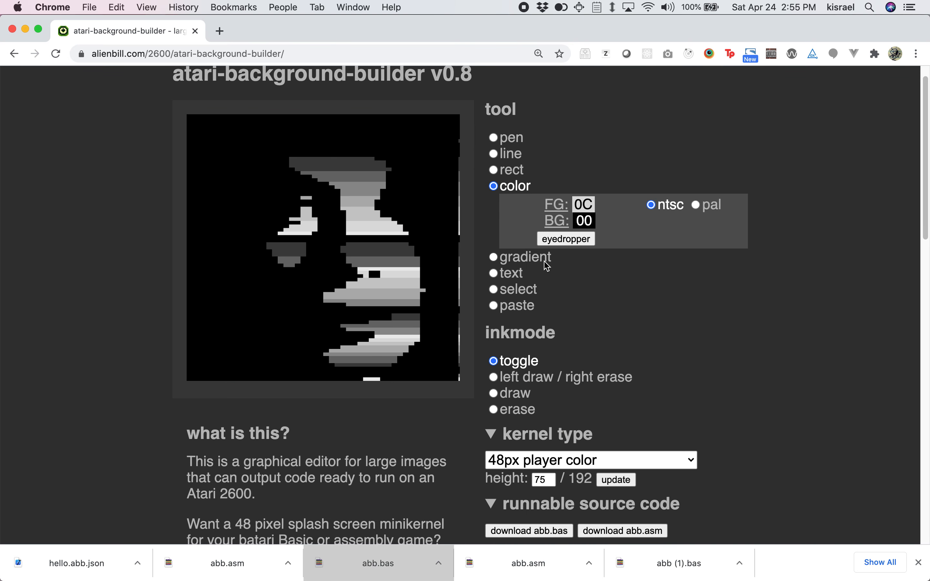
pyautogui.moveTo(398, 267)
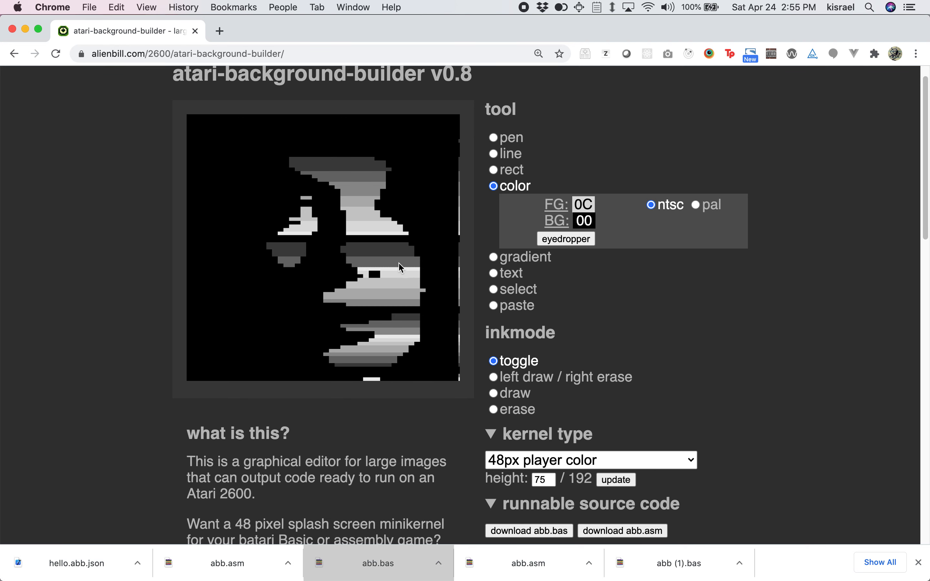
pyautogui.scroll(-3)
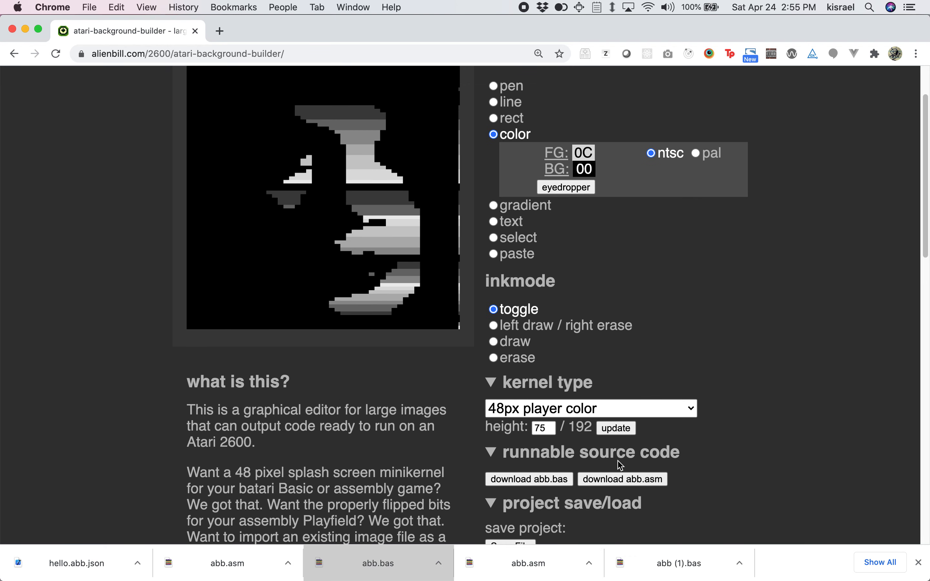
pyautogui.scroll(-3)
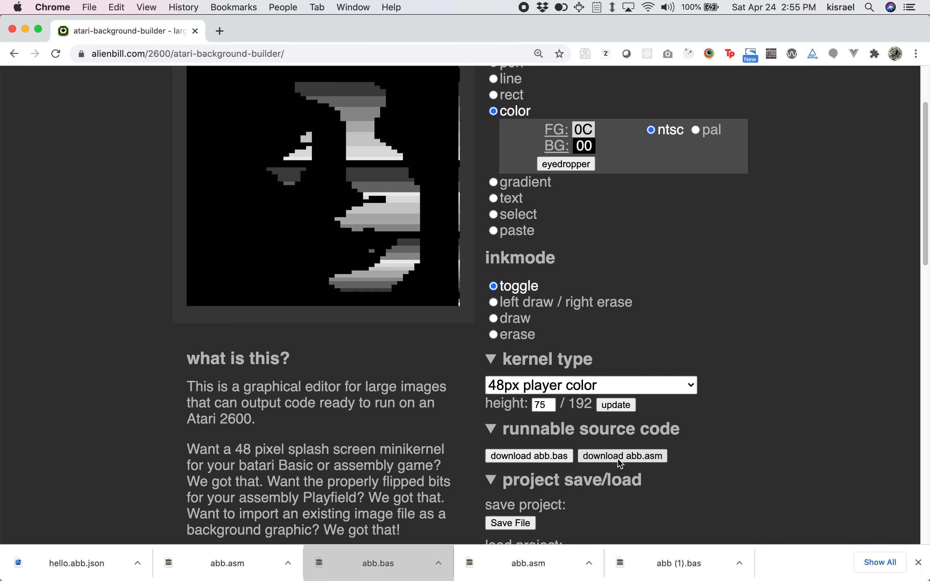
pyautogui.scroll(-3)
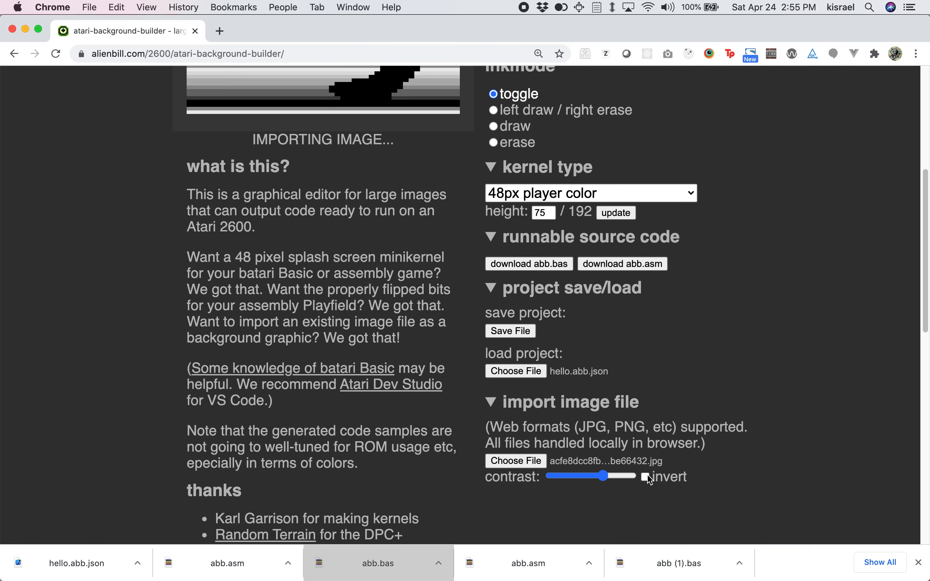
pyautogui.scroll(-3)
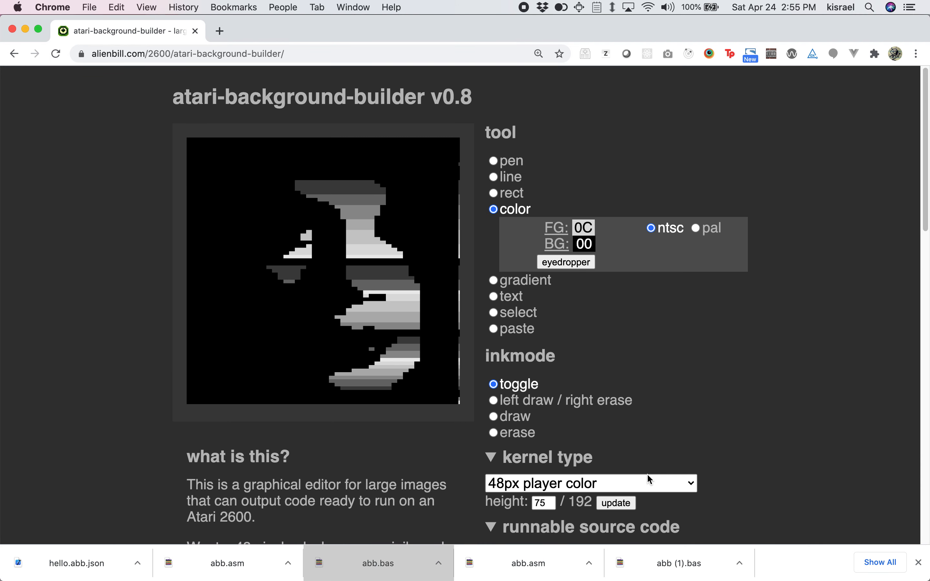
pyautogui.scroll(-3)
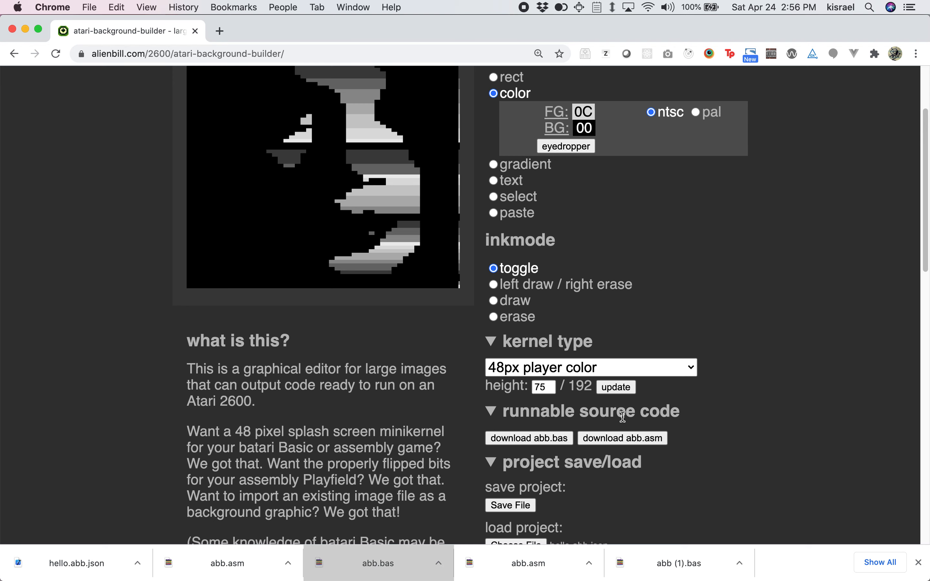
pyautogui.scroll(-3)
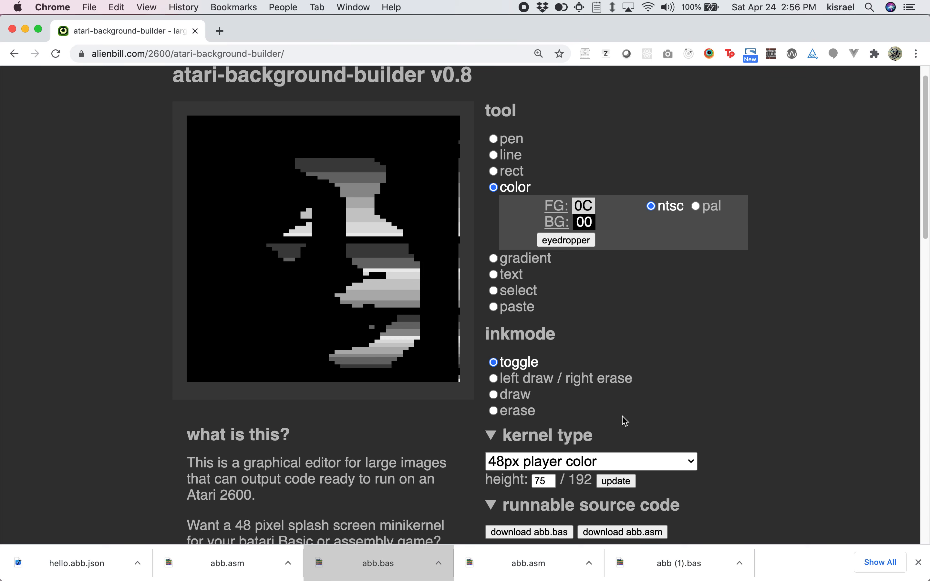
pyautogui.scroll(-3)
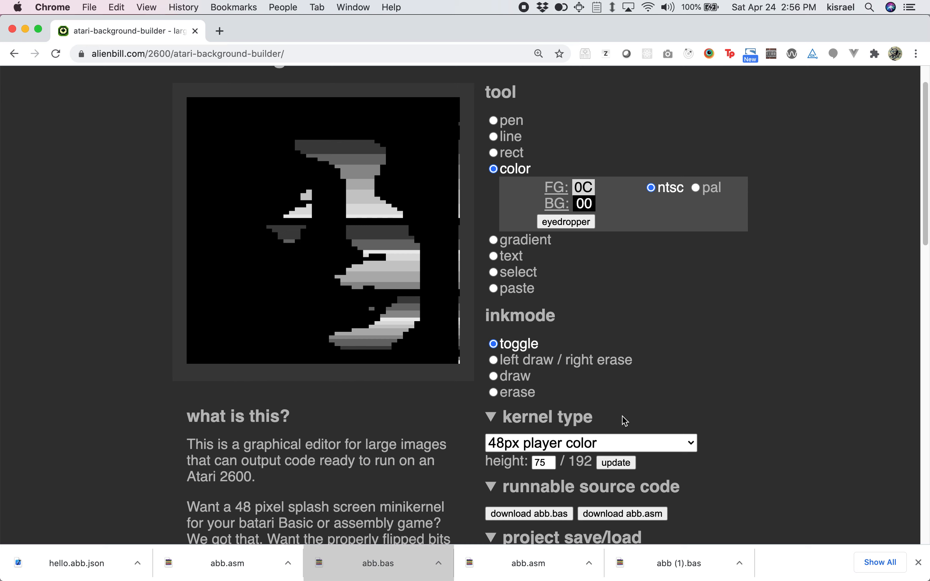
pyautogui.moveTo(657, 451)
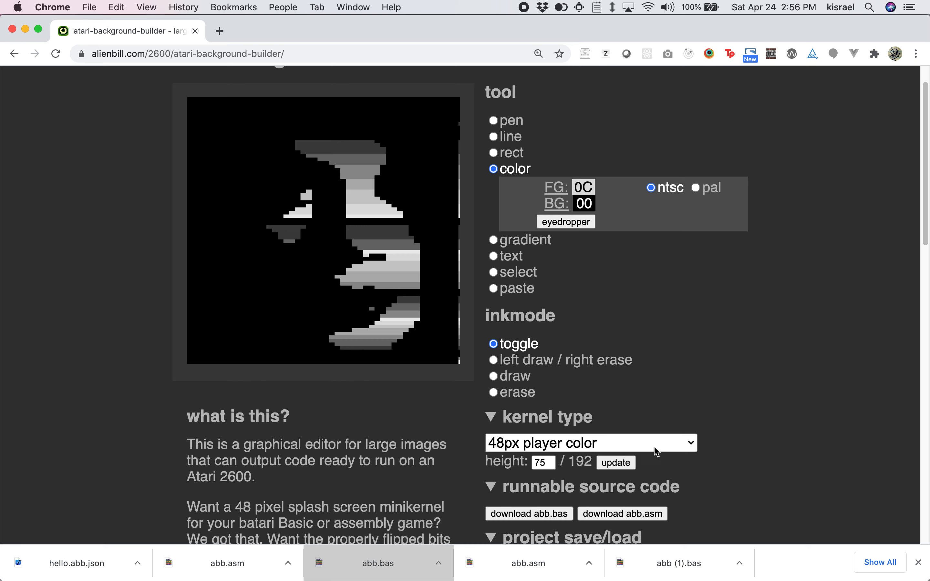